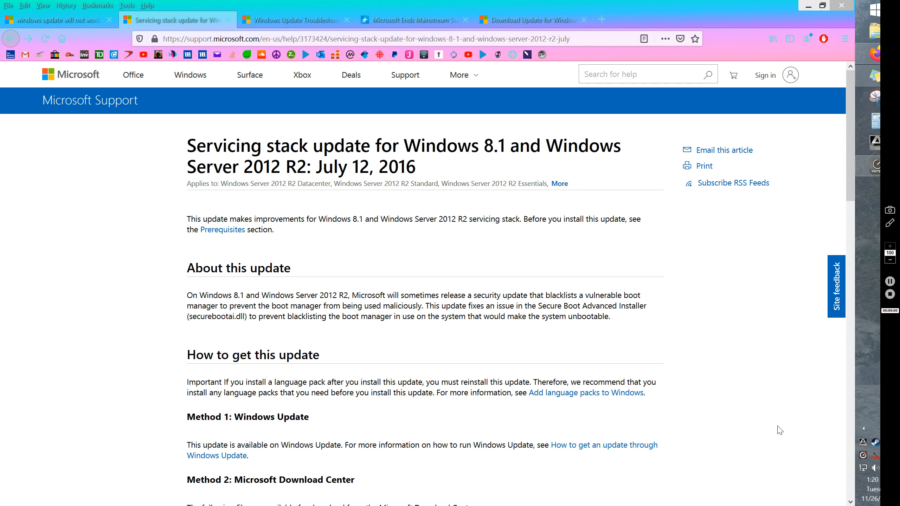
mouse_move(656, 439)
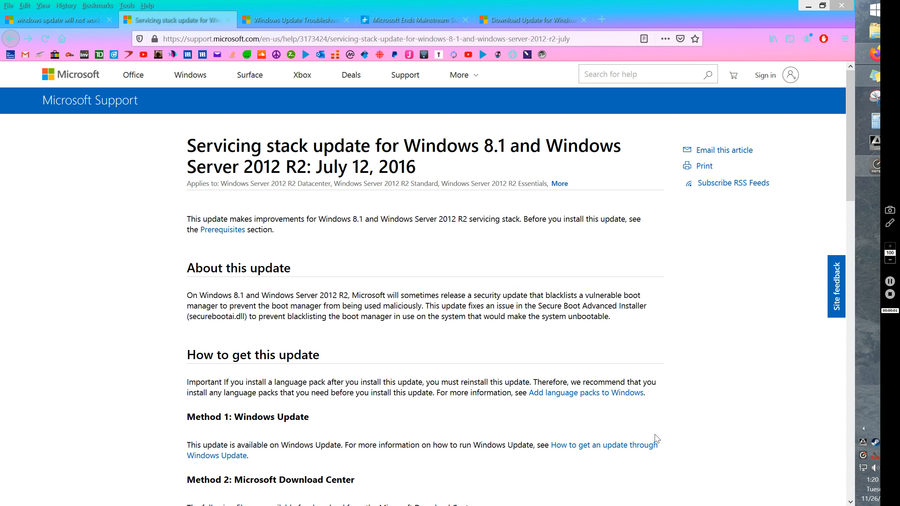
mouse_move(133, 258)
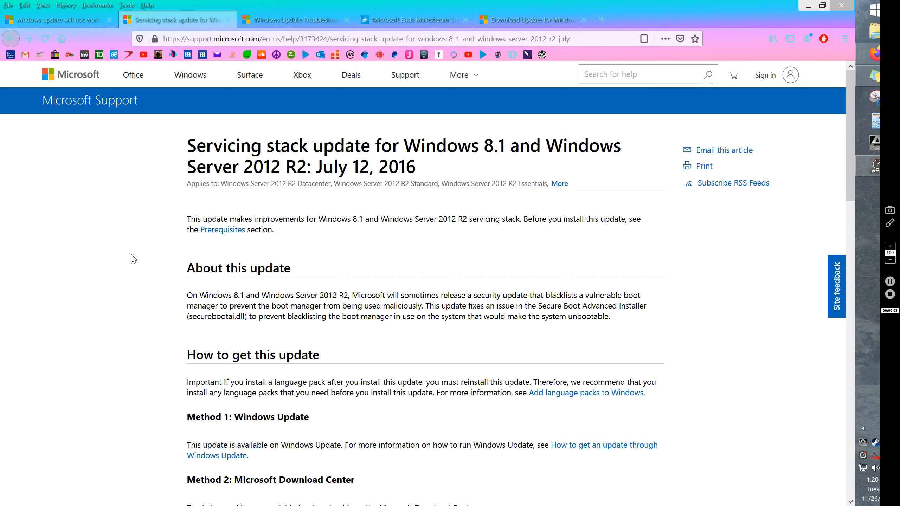
mouse_move(135, 225)
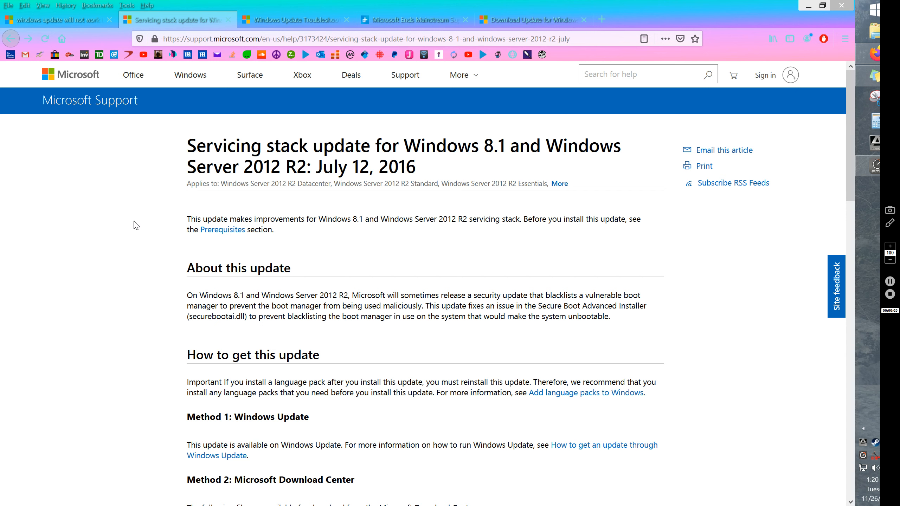
mouse_move(113, 214)
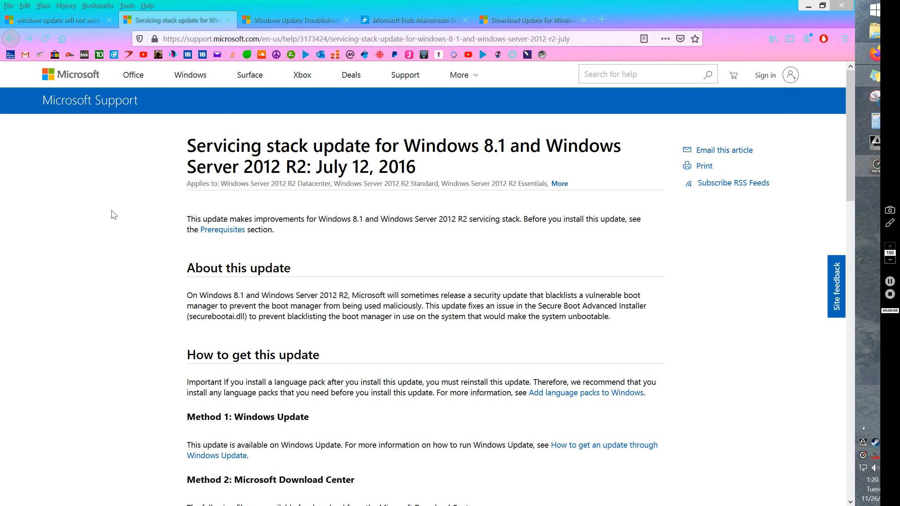
mouse_move(186, 239)
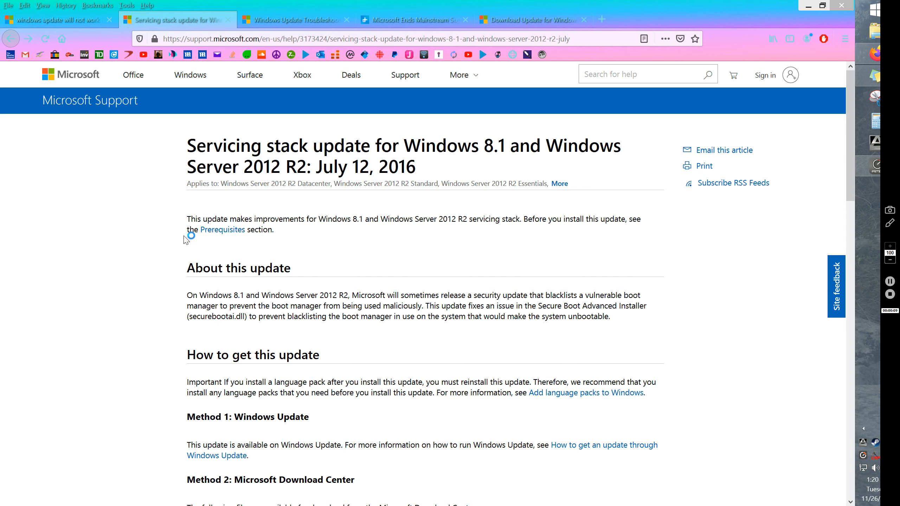
mouse_move(245, 253)
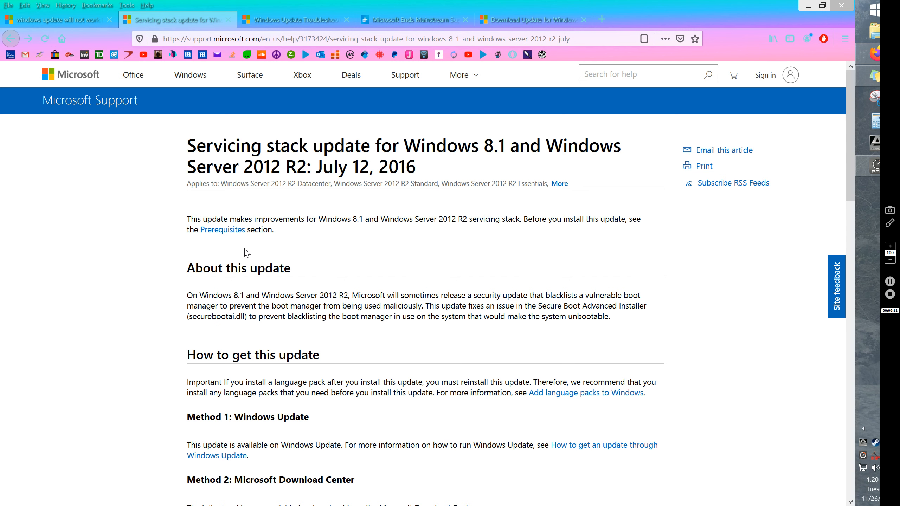
mouse_move(254, 254)
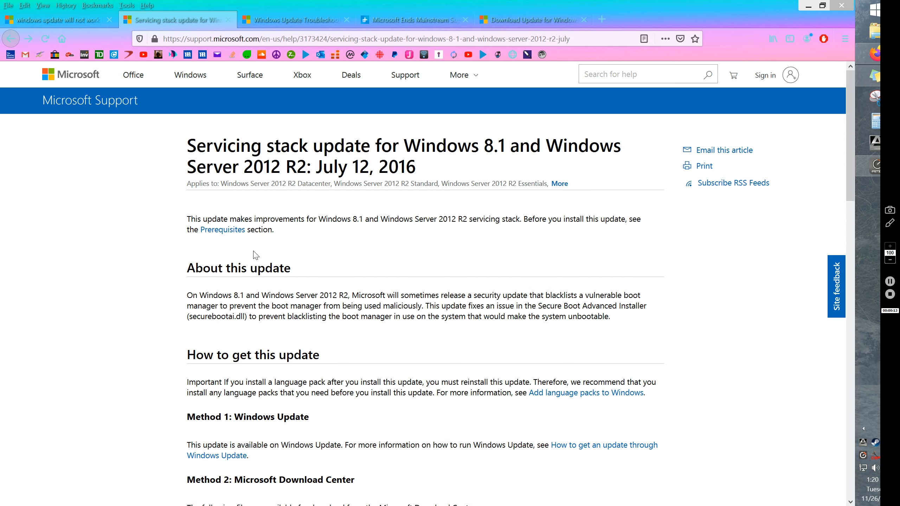
mouse_move(711, 342)
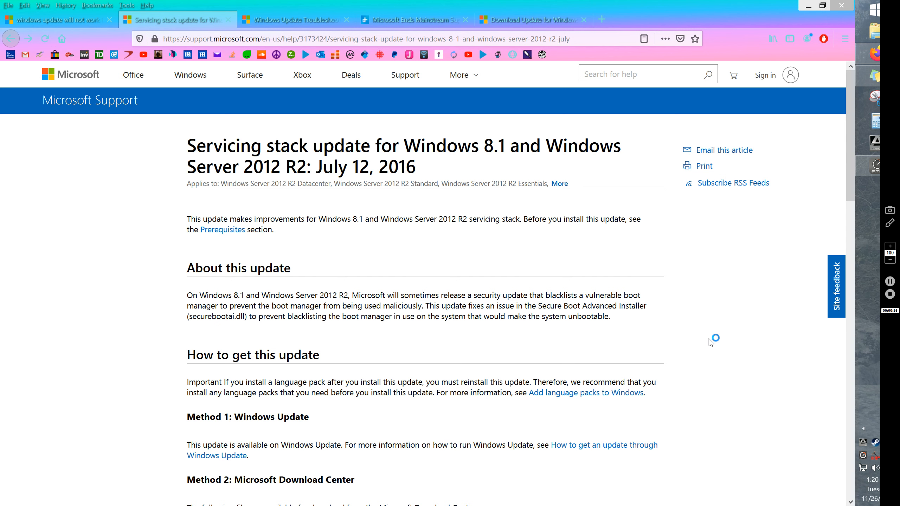
mouse_move(711, 343)
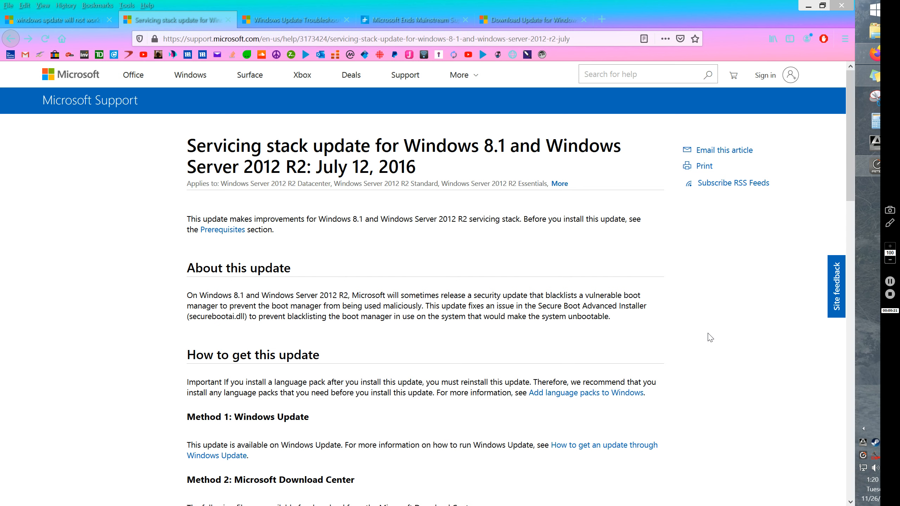
mouse_move(729, 338)
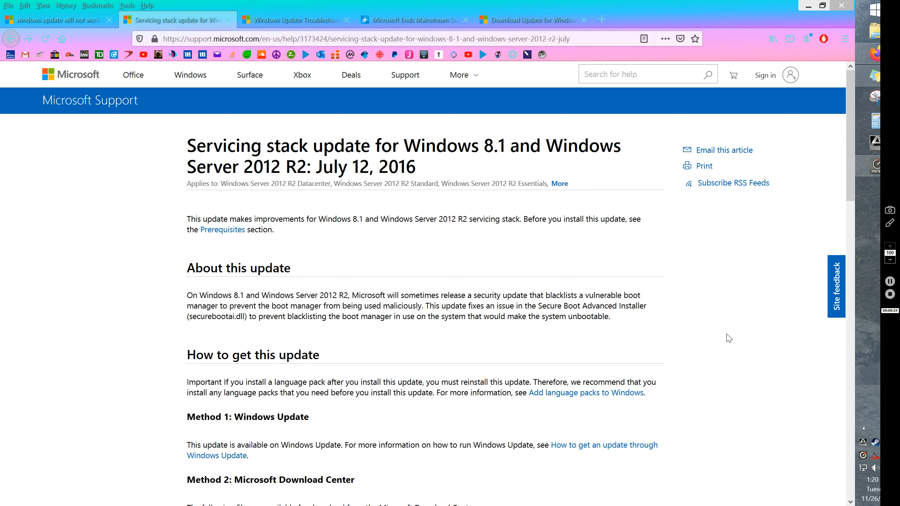
mouse_move(392, 258)
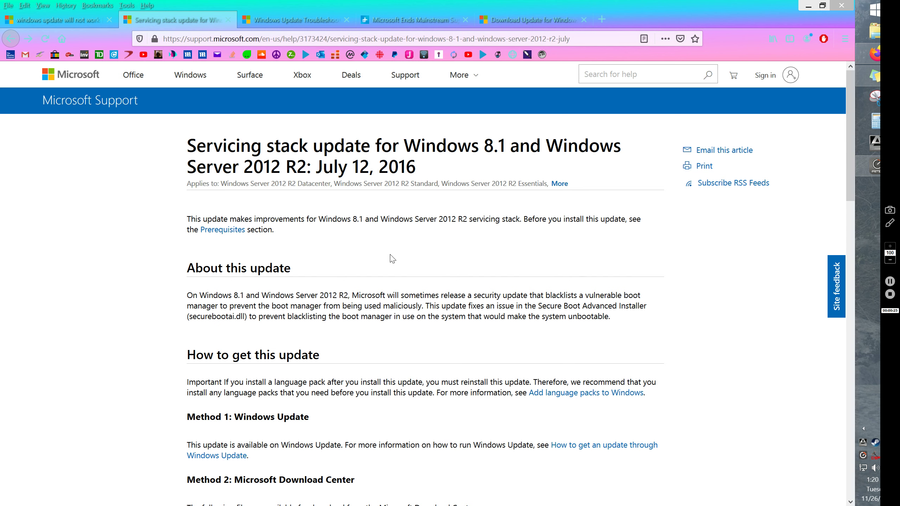
mouse_move(148, 261)
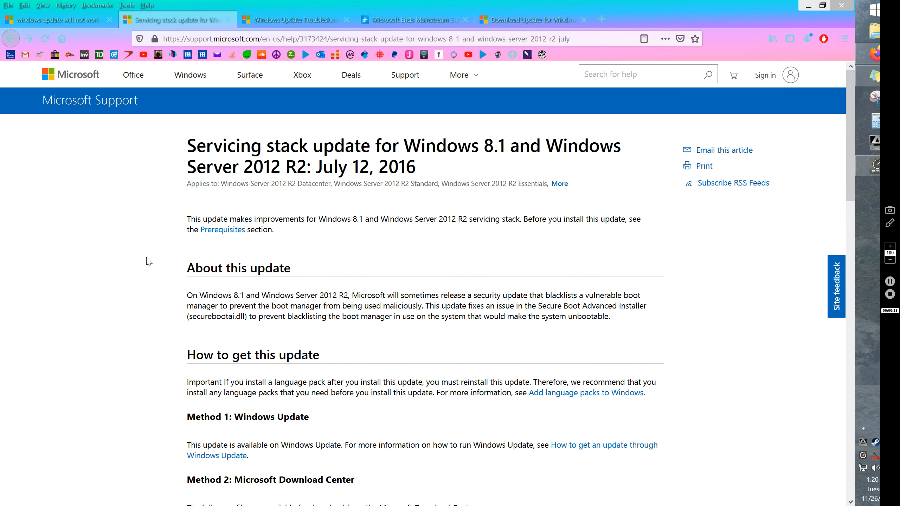
mouse_move(205, 264)
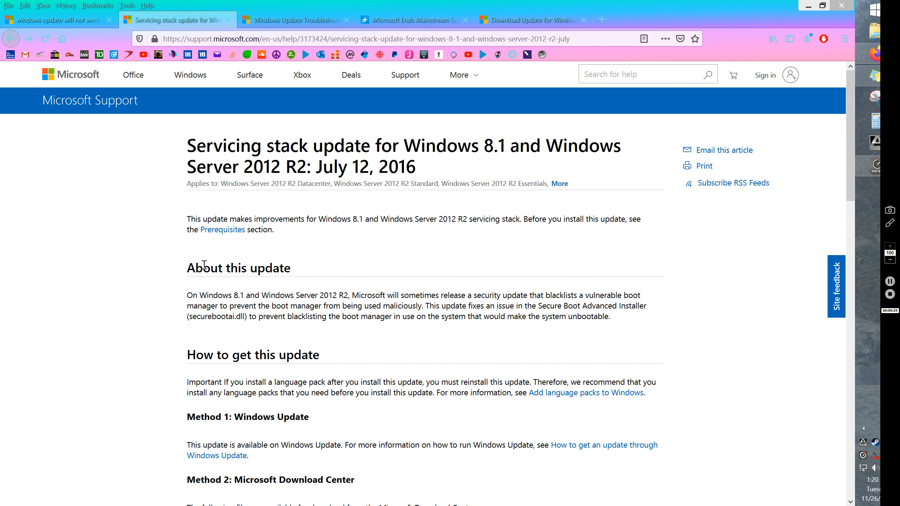
mouse_move(137, 303)
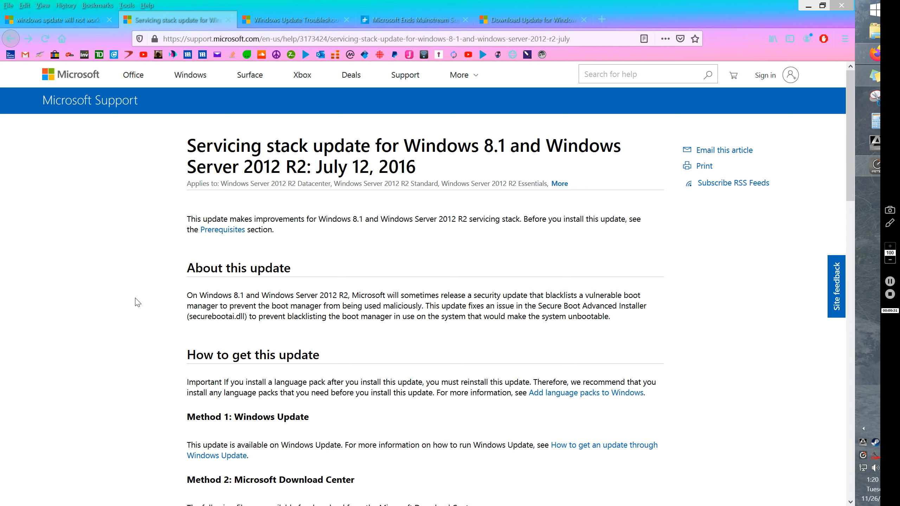
mouse_move(145, 300)
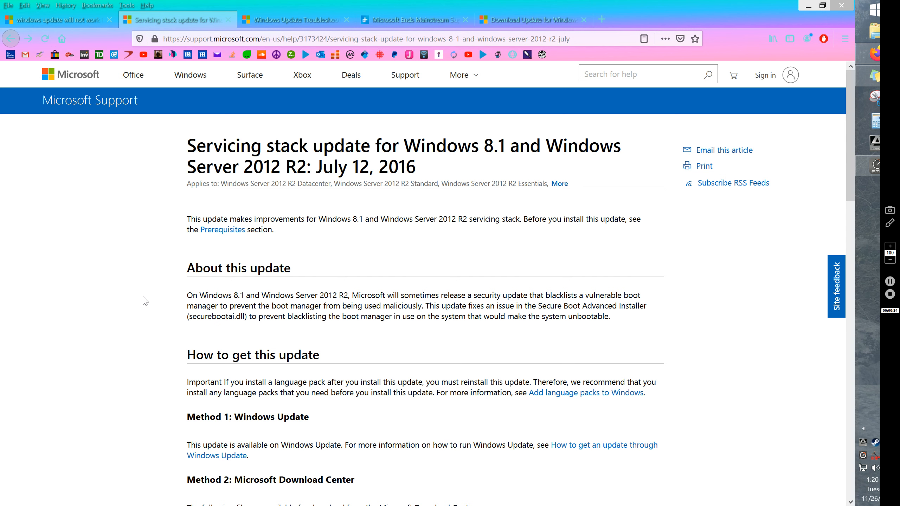
mouse_move(155, 297)
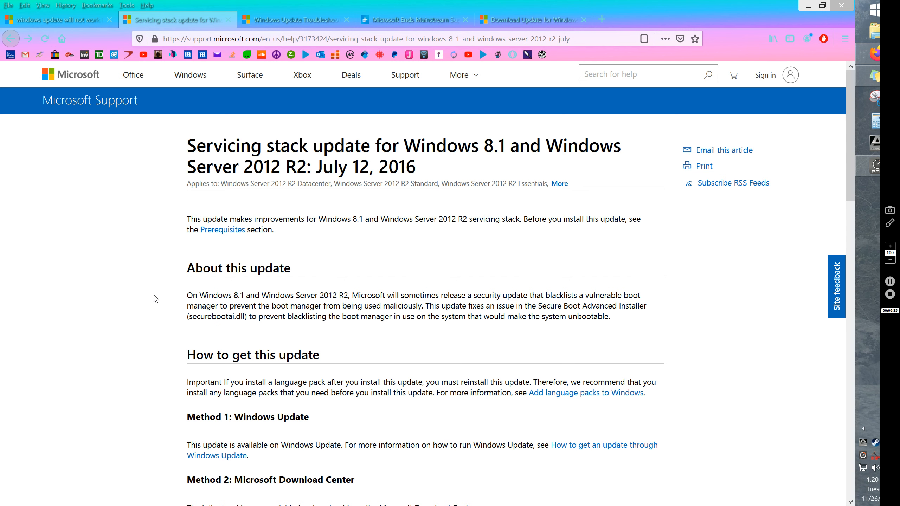
mouse_move(170, 302)
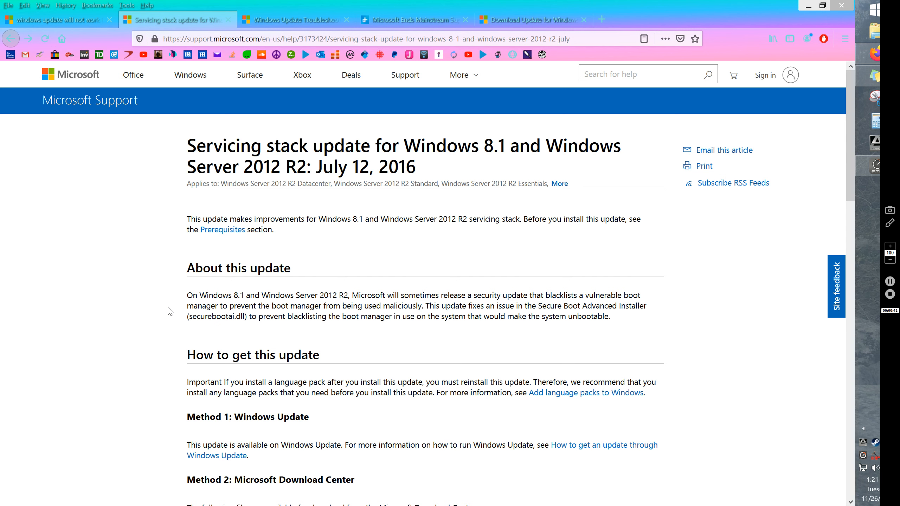
mouse_move(177, 326)
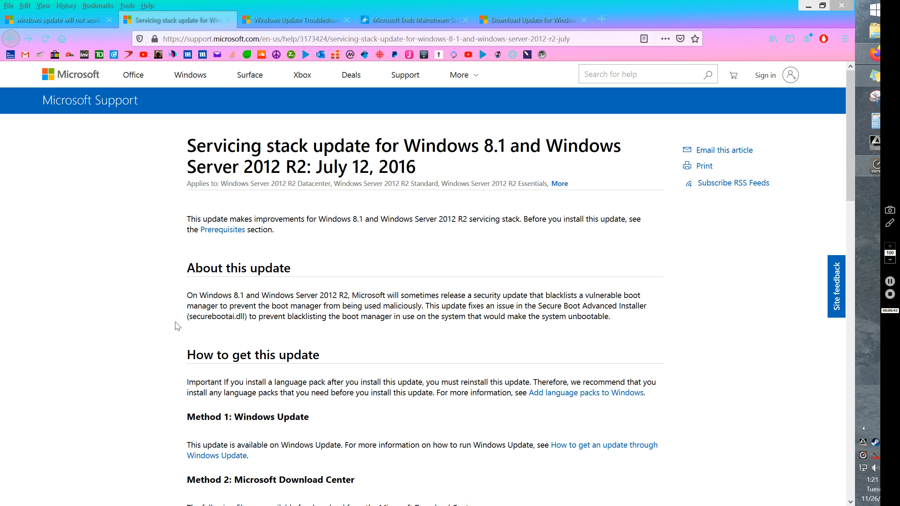
mouse_move(244, 371)
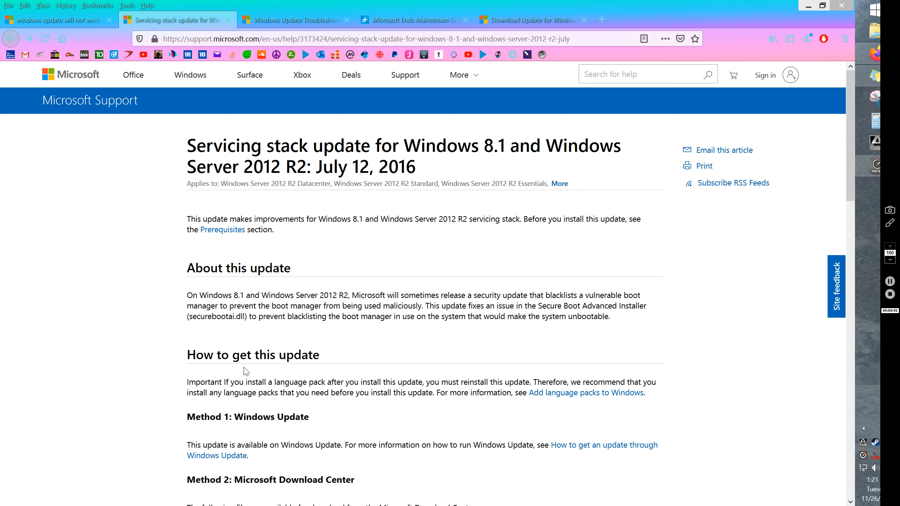
mouse_move(148, 201)
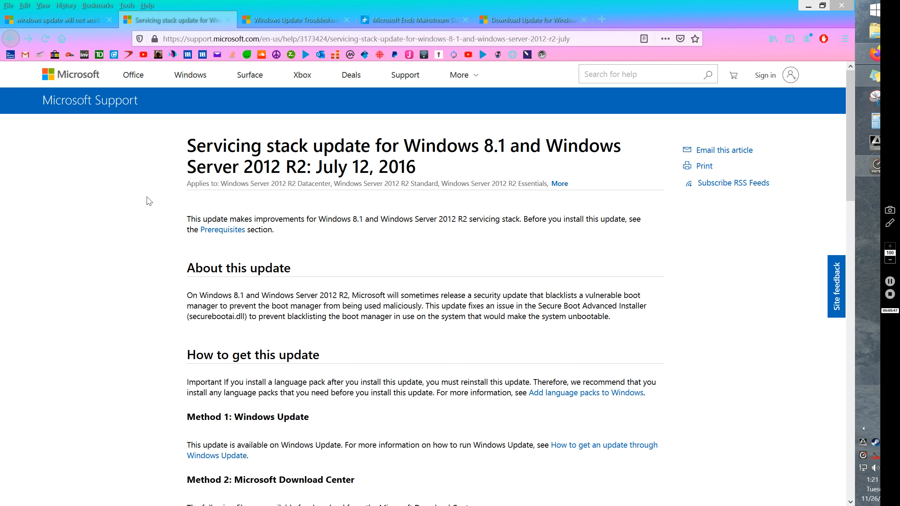
mouse_move(298, 260)
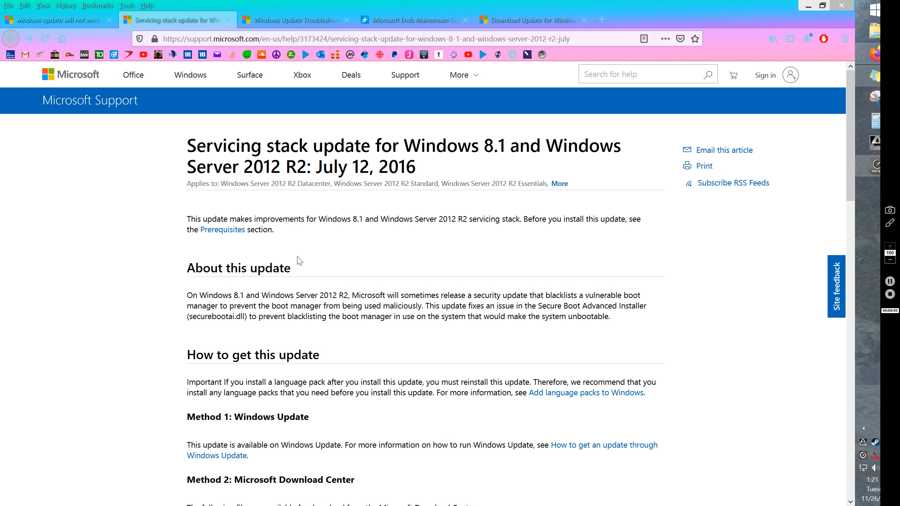
mouse_move(693, 224)
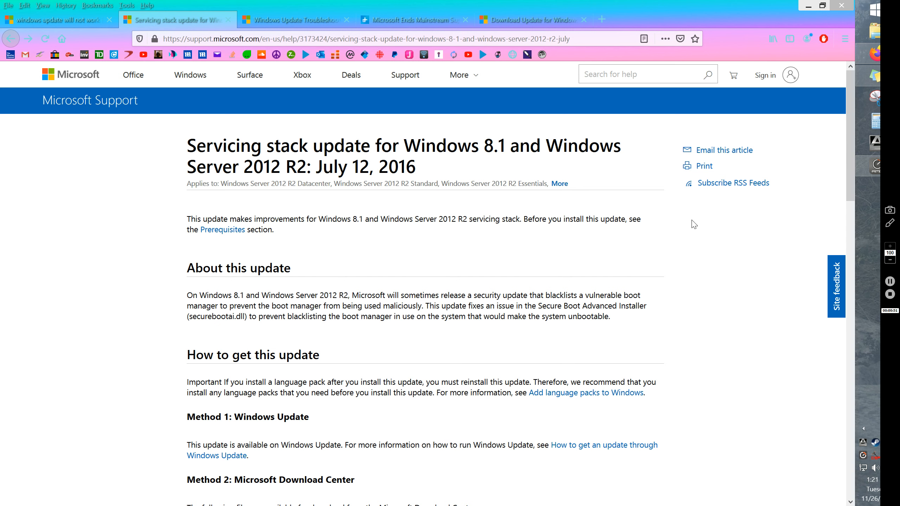
mouse_move(558, 204)
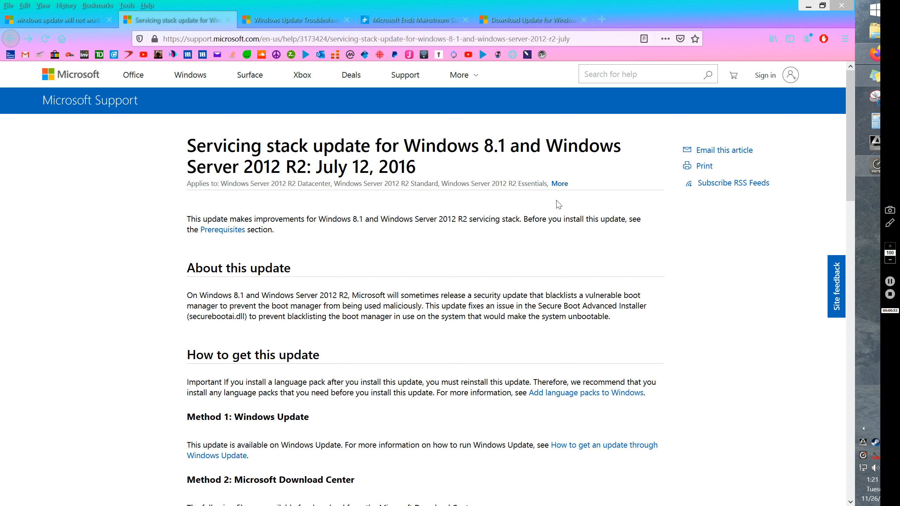
mouse_move(461, 222)
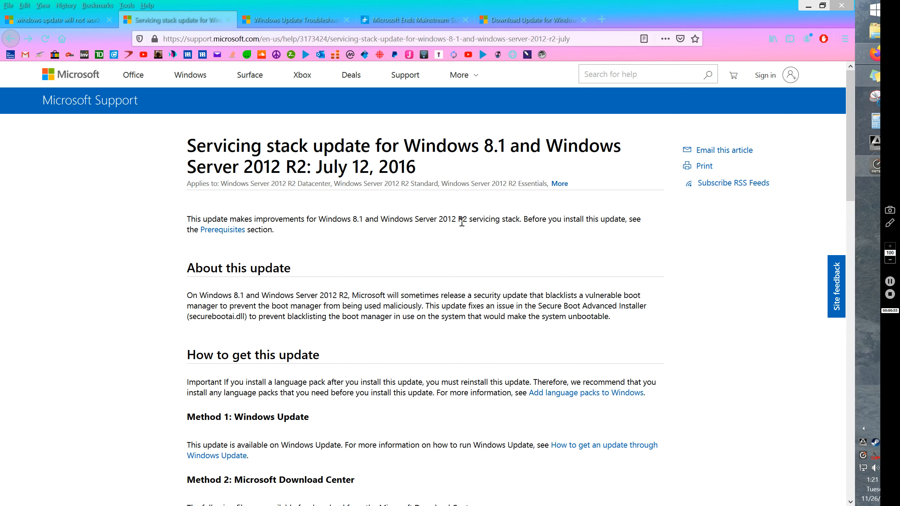
mouse_move(414, 199)
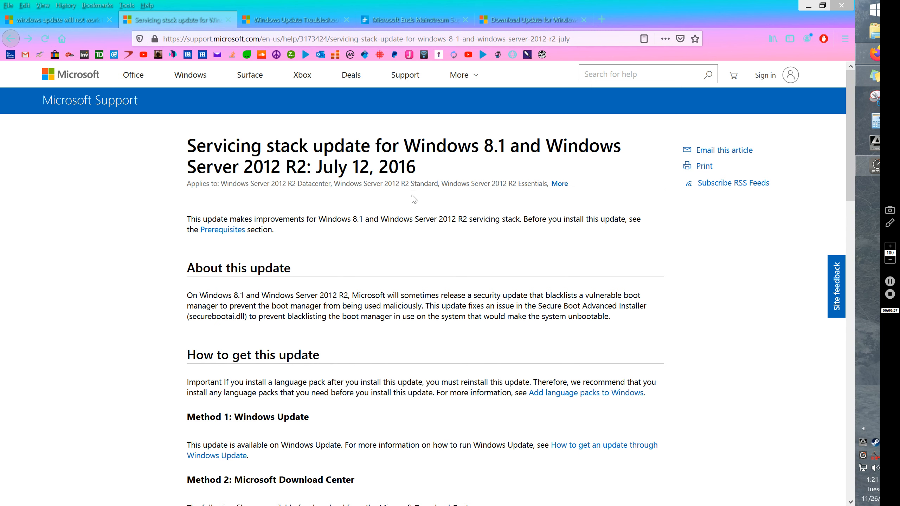
Go back to the Microsoft Community thread listing prerequisite updates KB3173424 and KB3172614.
click(55, 19)
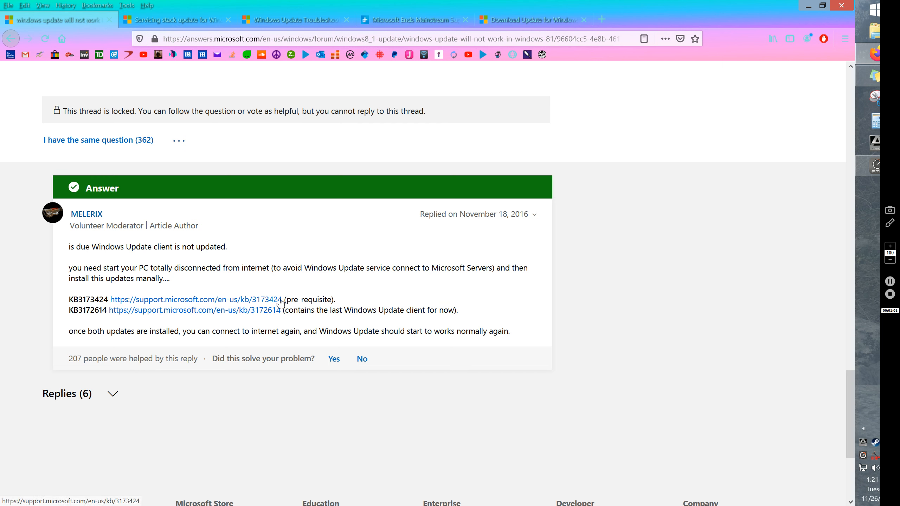
mouse_move(612, 270)
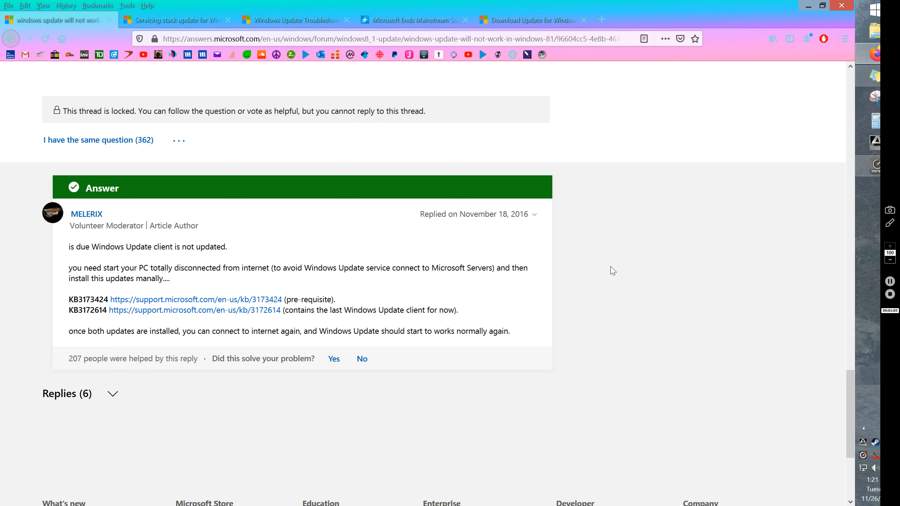
mouse_move(617, 272)
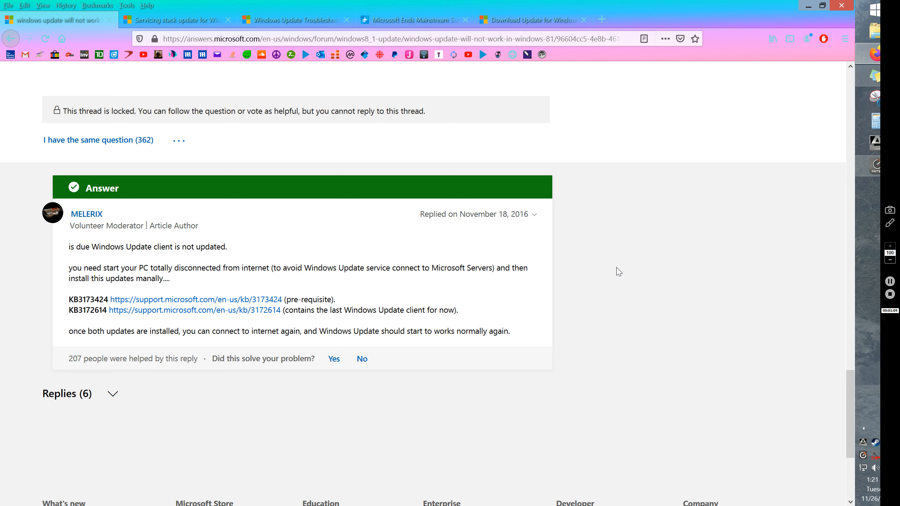
mouse_move(292, 356)
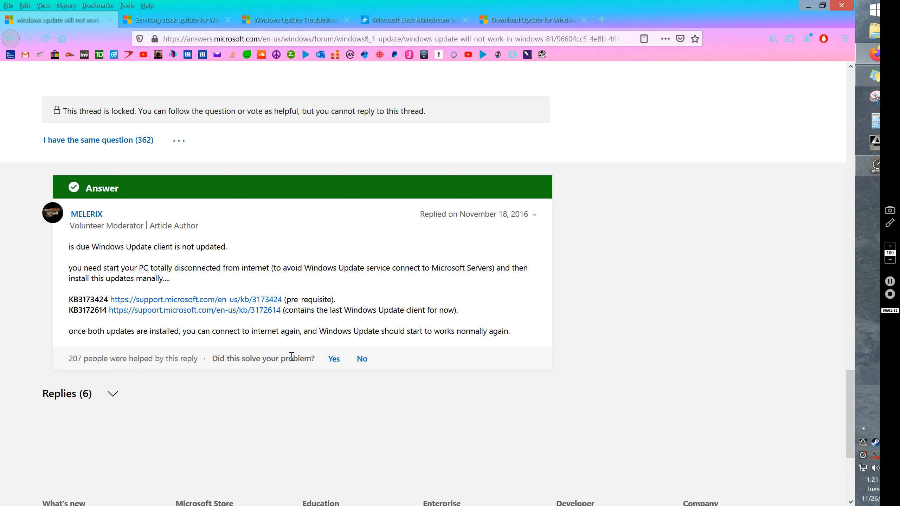
mouse_move(76, 299)
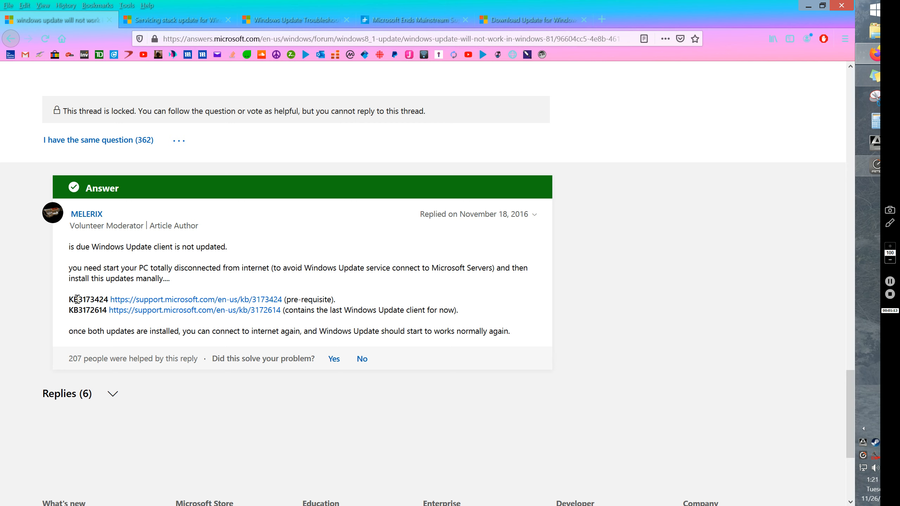
mouse_move(93, 300)
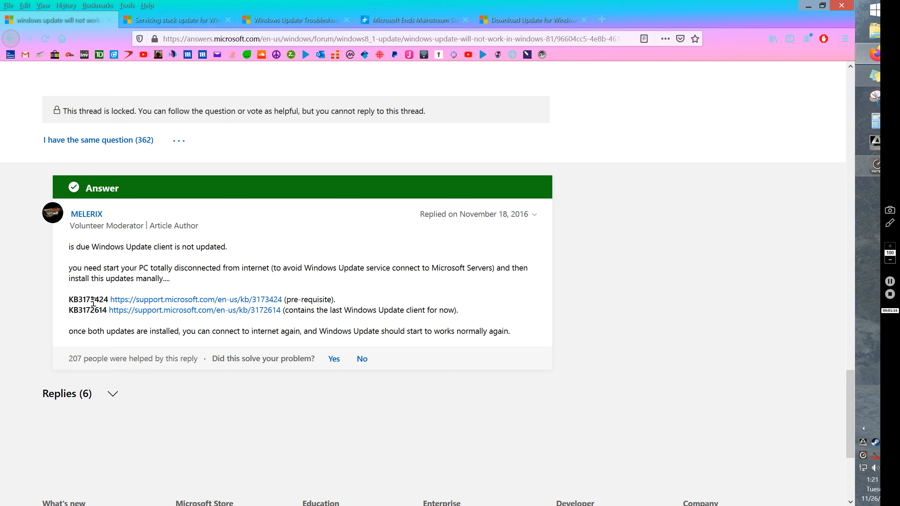
mouse_move(75, 329)
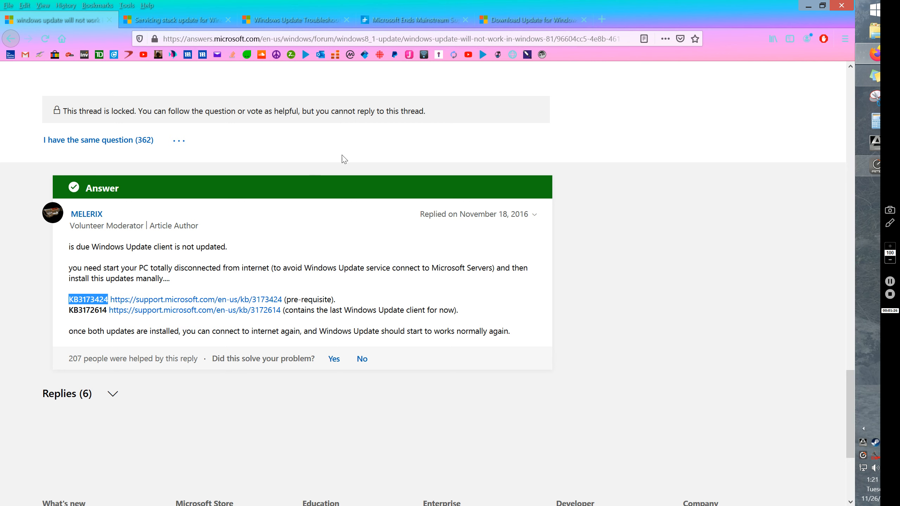
Run a DuckDuckGo search for the copied KB3173424 from the last browser tab.
click(530, 19)
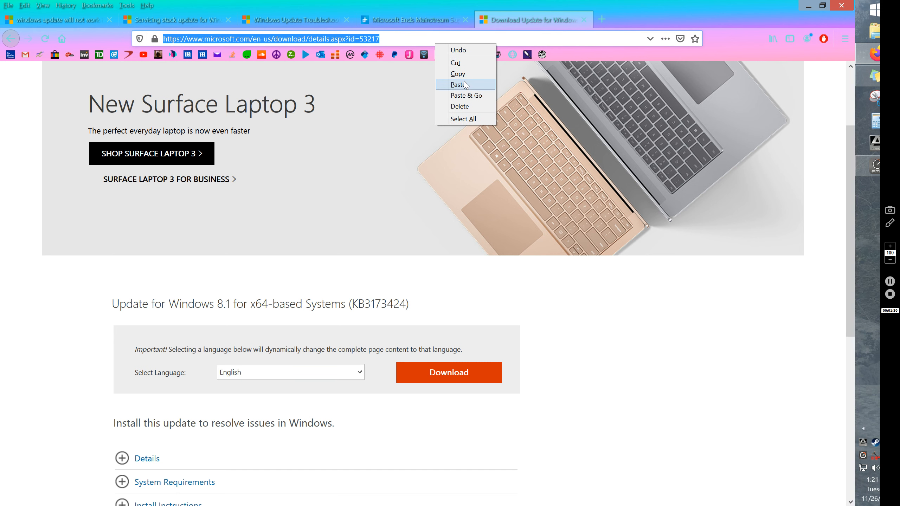
click(458, 84)
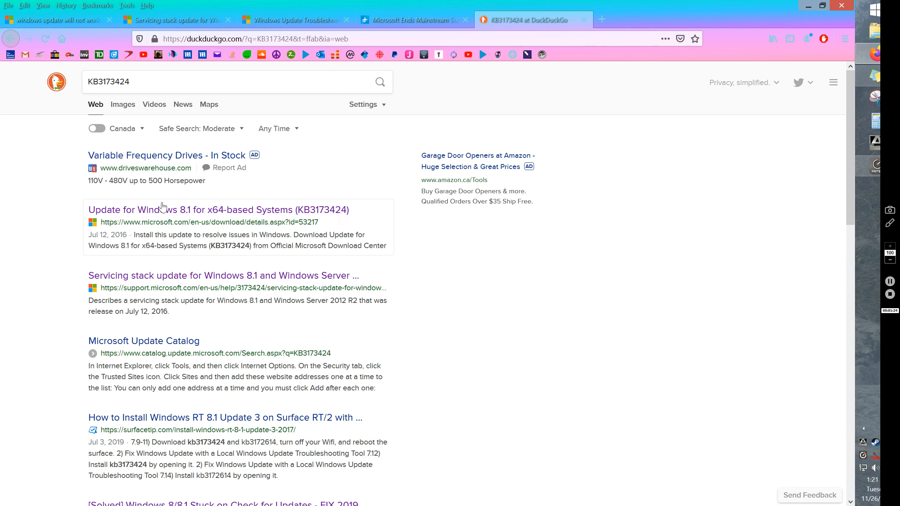
mouse_move(232, 217)
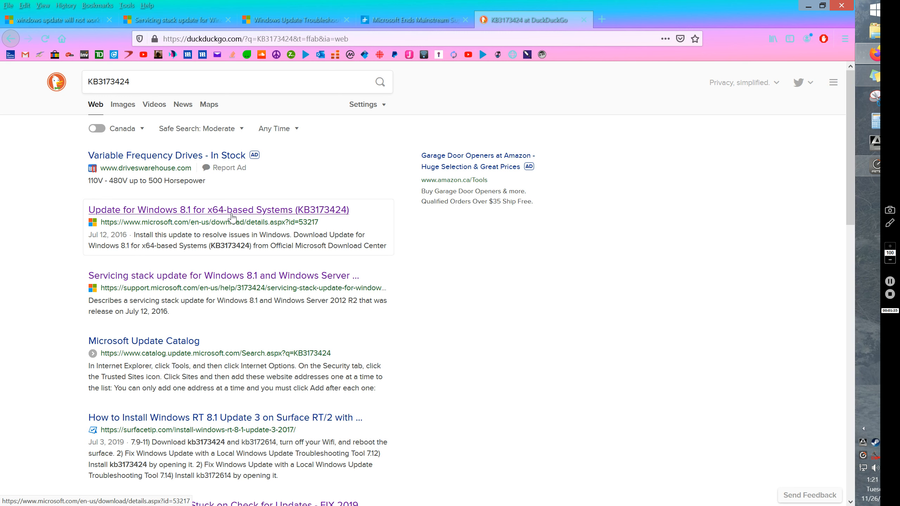
mouse_move(246, 216)
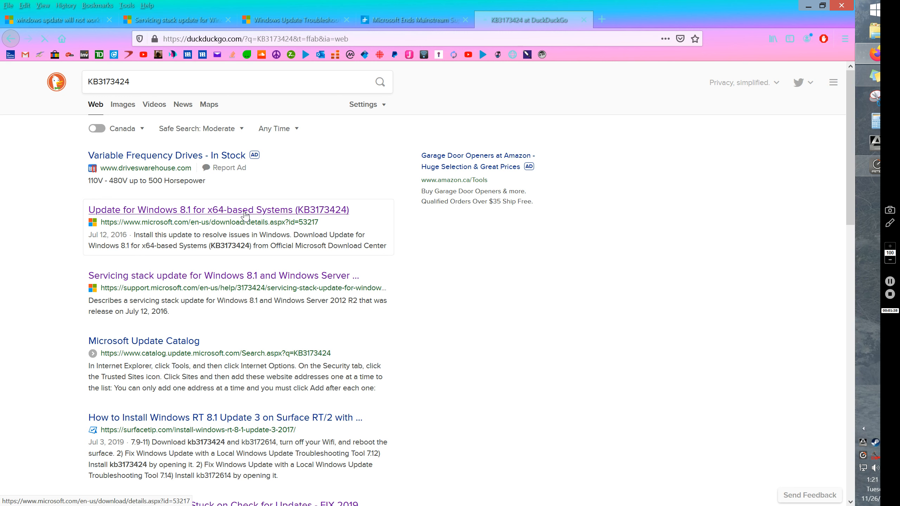
Open the 'Update for Windows 8.1 for x64-based Systems (KB3173424)' result and reach its Download button.
click(218, 210)
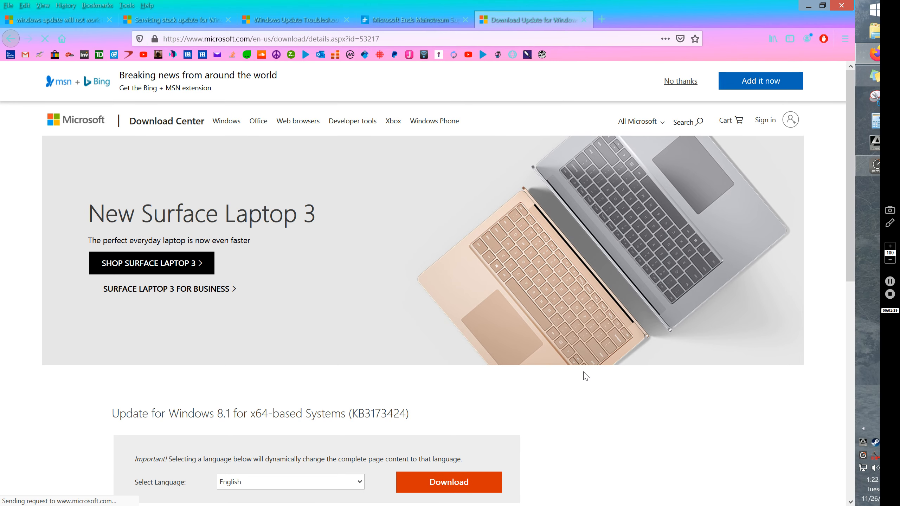
scroll(down, 3)
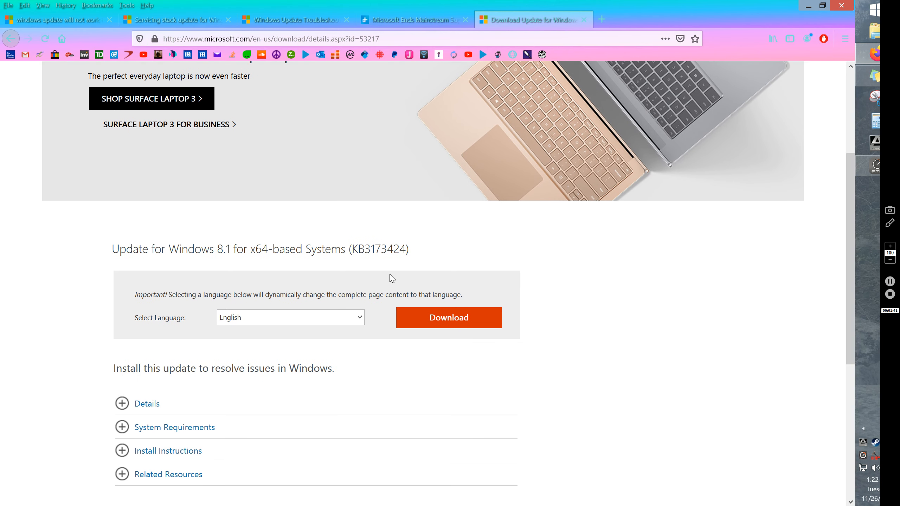
mouse_move(273, 281)
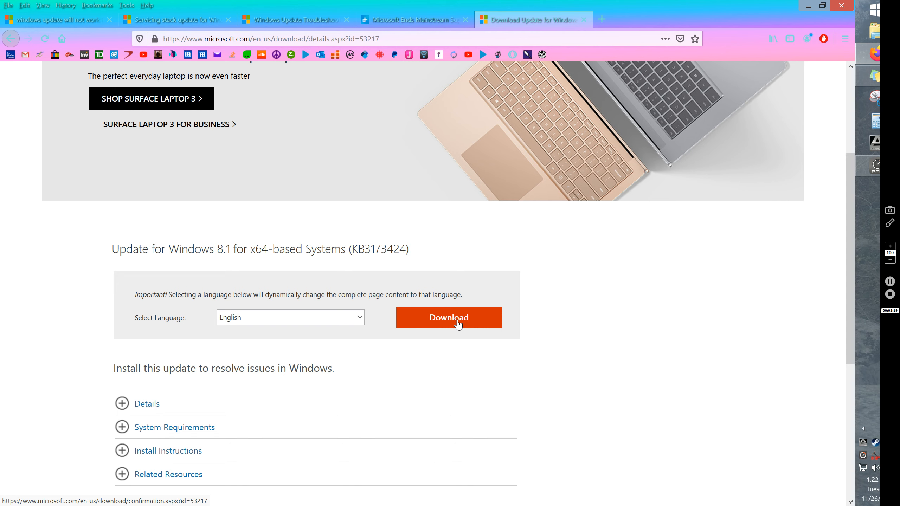
mouse_move(446, 323)
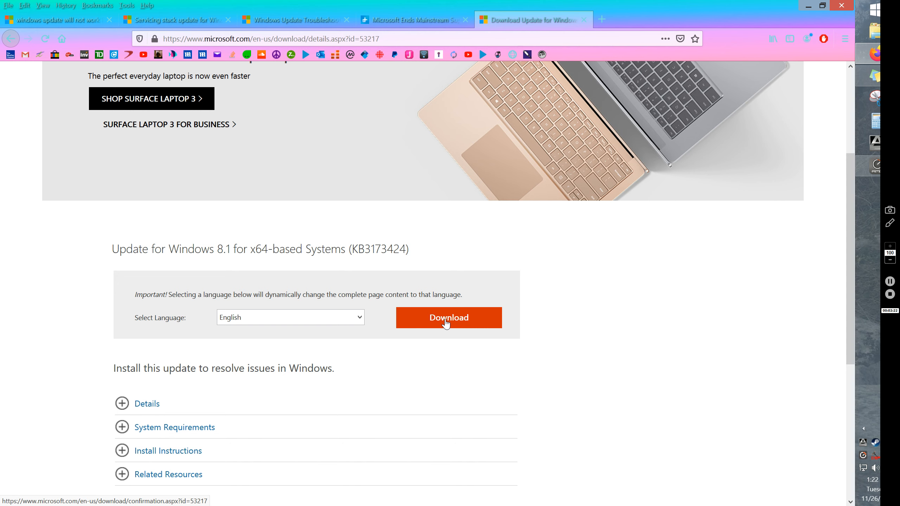
mouse_move(264, 108)
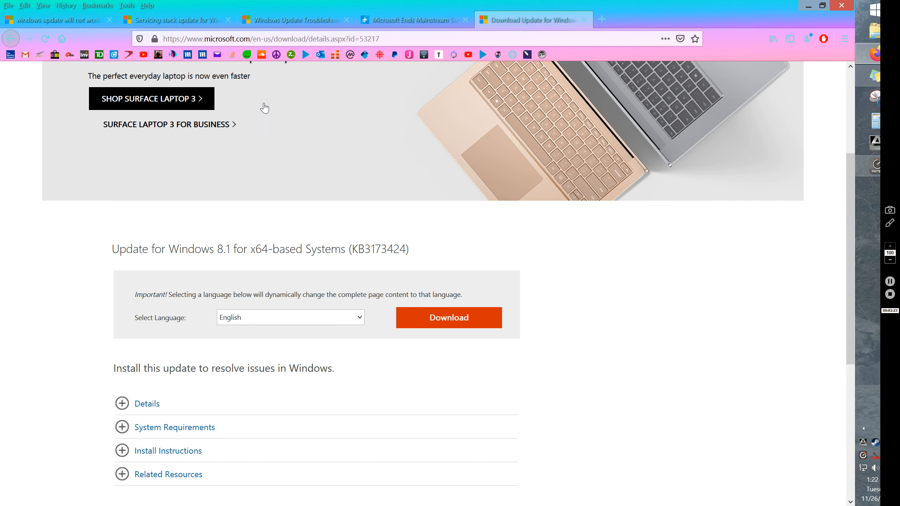
Recheck the forum answer naming KB3173424 and KB3172614.
click(58, 19)
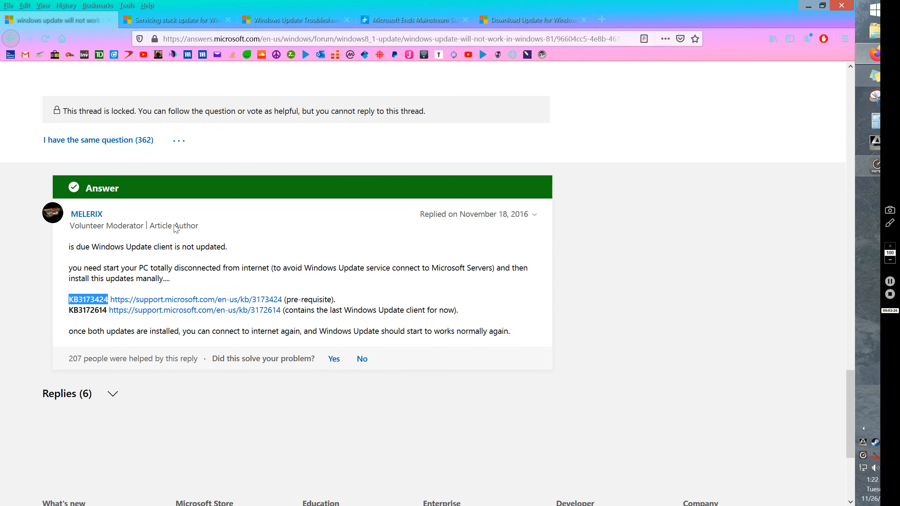
mouse_move(99, 314)
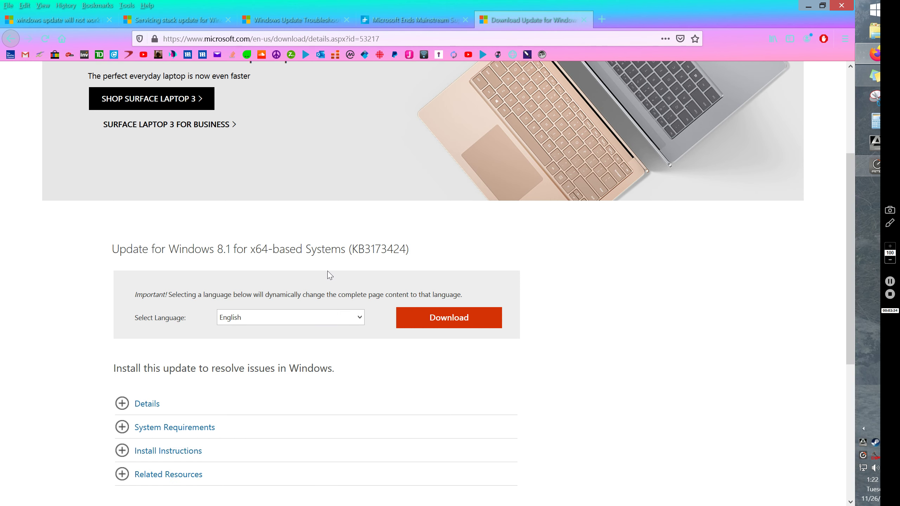
mouse_move(630, 329)
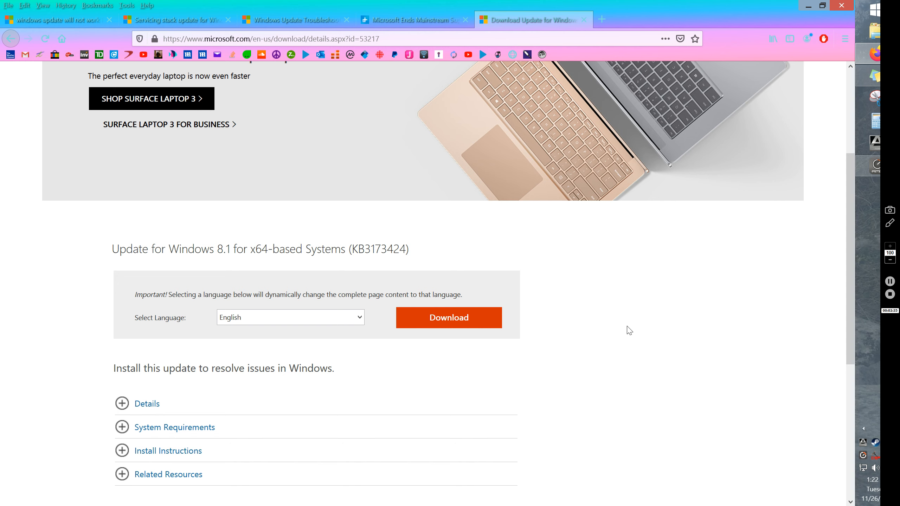
mouse_move(591, 343)
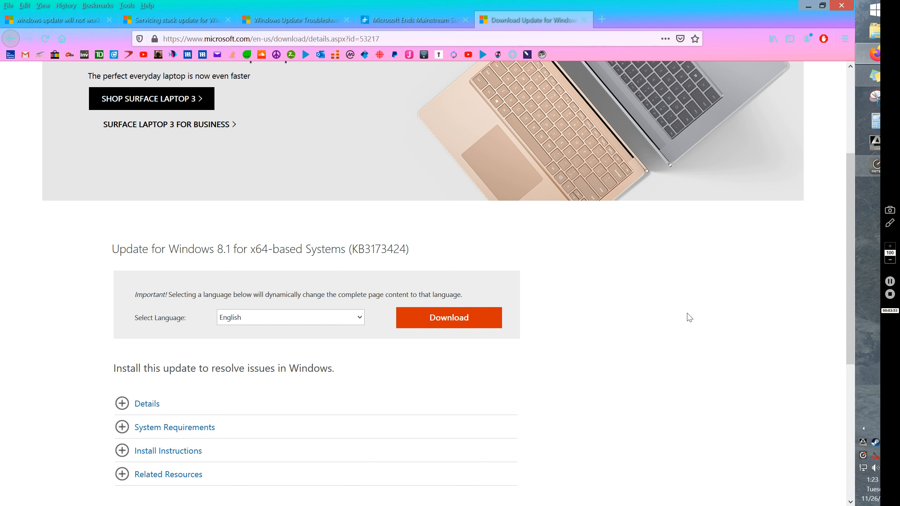
mouse_move(658, 313)
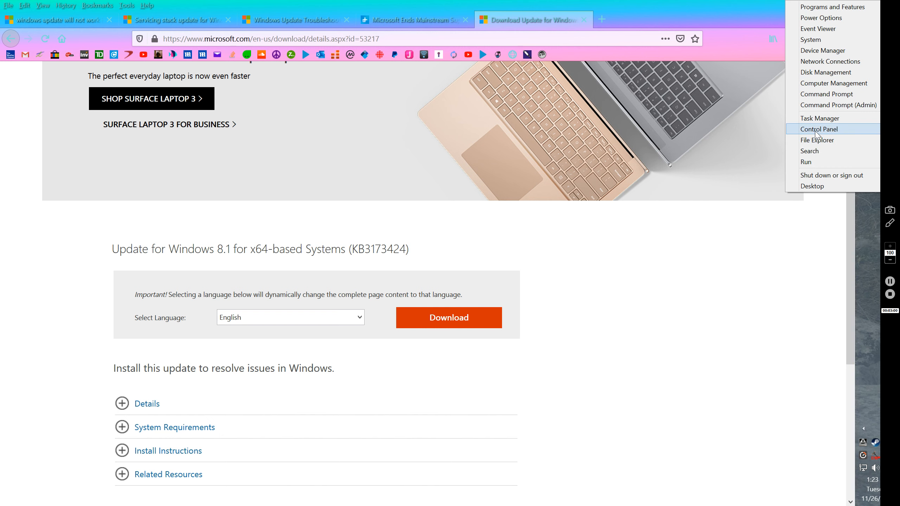
Open Windows Update from All Control Panel Items to check automatic install status.
click(818, 129)
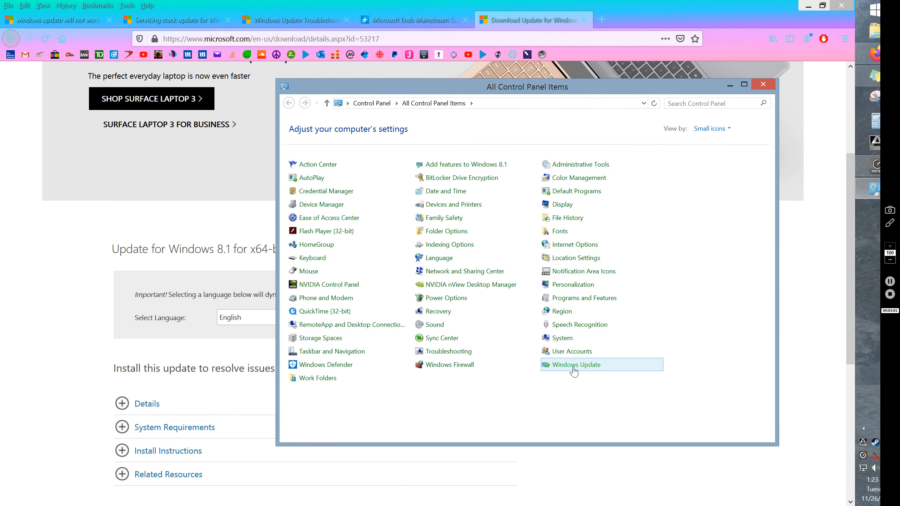
click(574, 364)
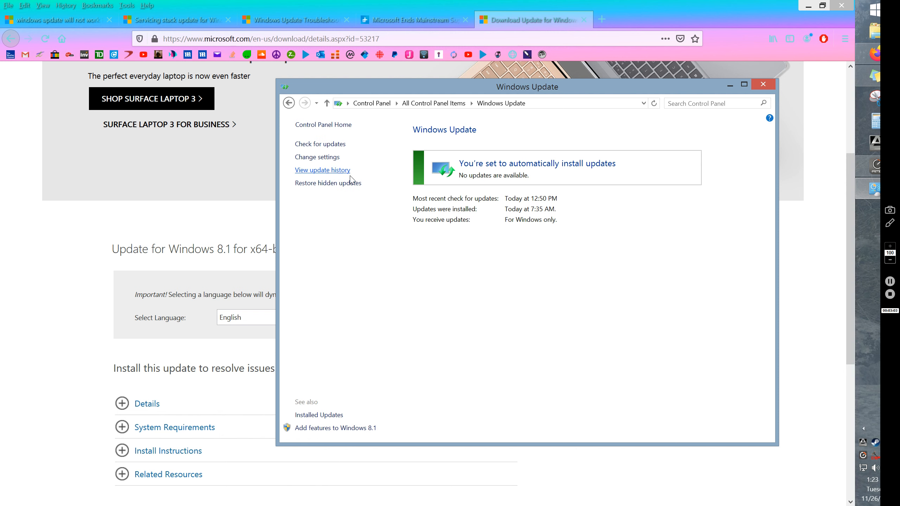
mouse_move(344, 321)
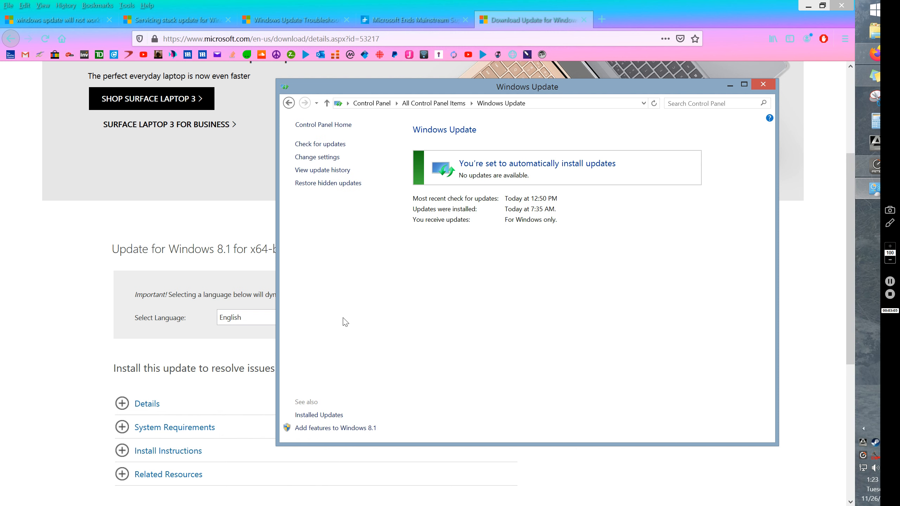
mouse_move(442, 265)
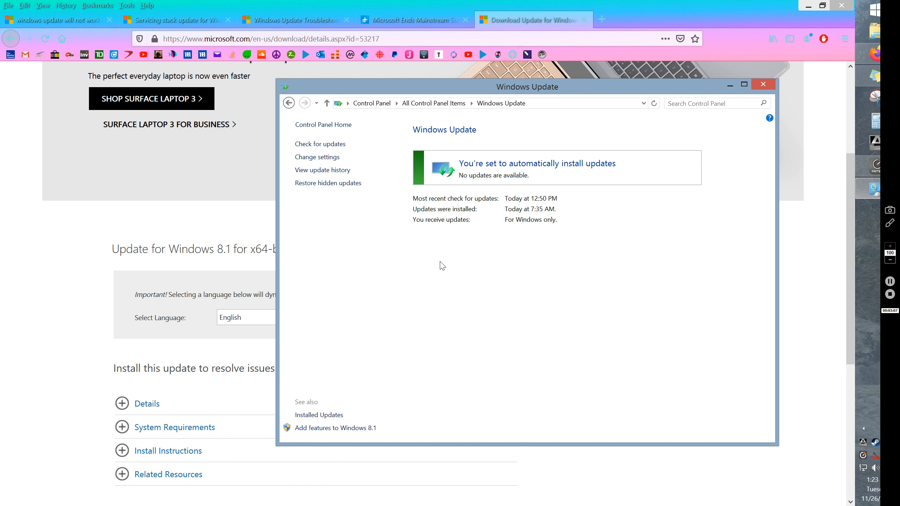
mouse_move(448, 269)
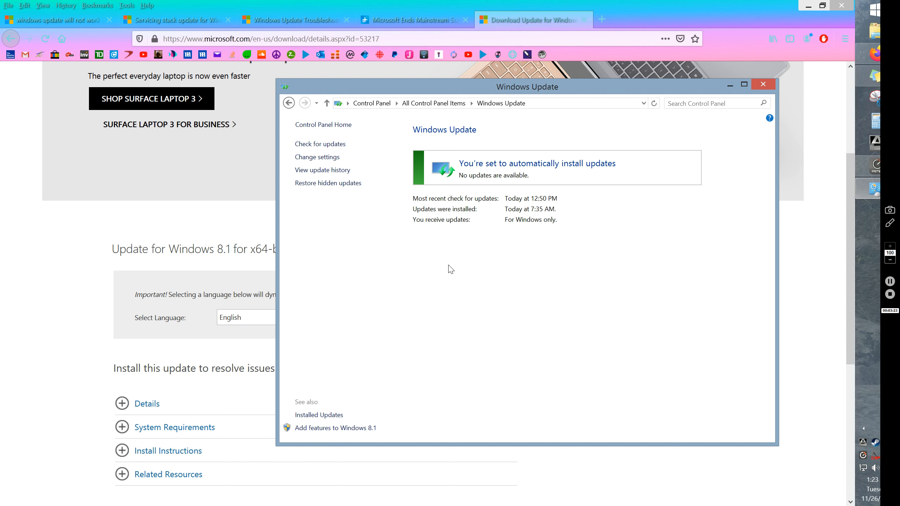
mouse_move(457, 300)
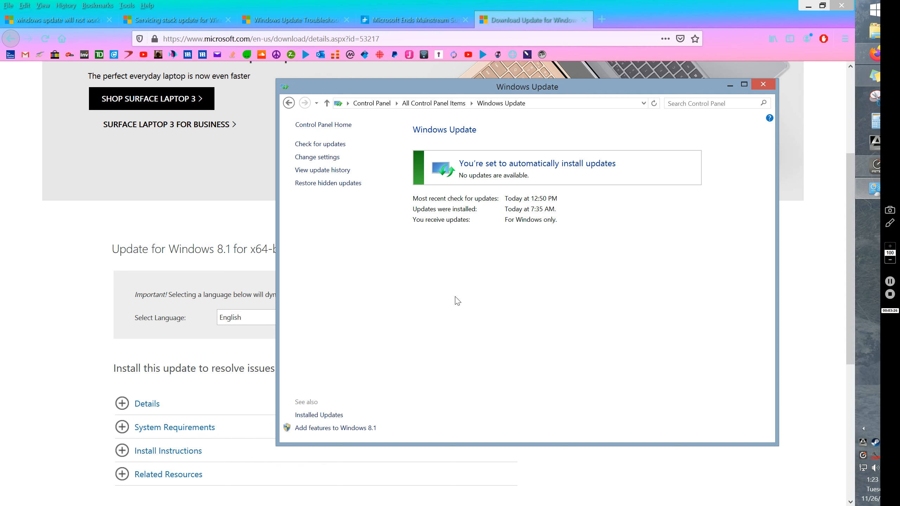
mouse_move(453, 309)
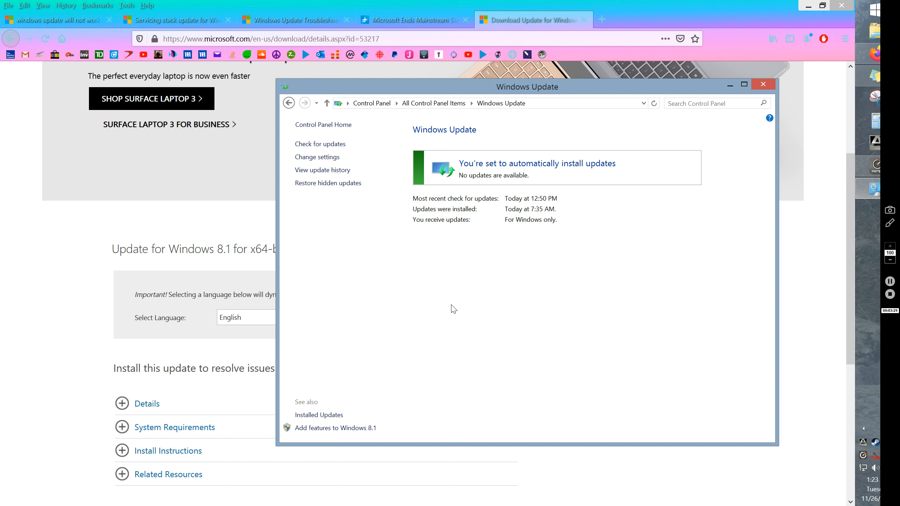
mouse_move(318, 414)
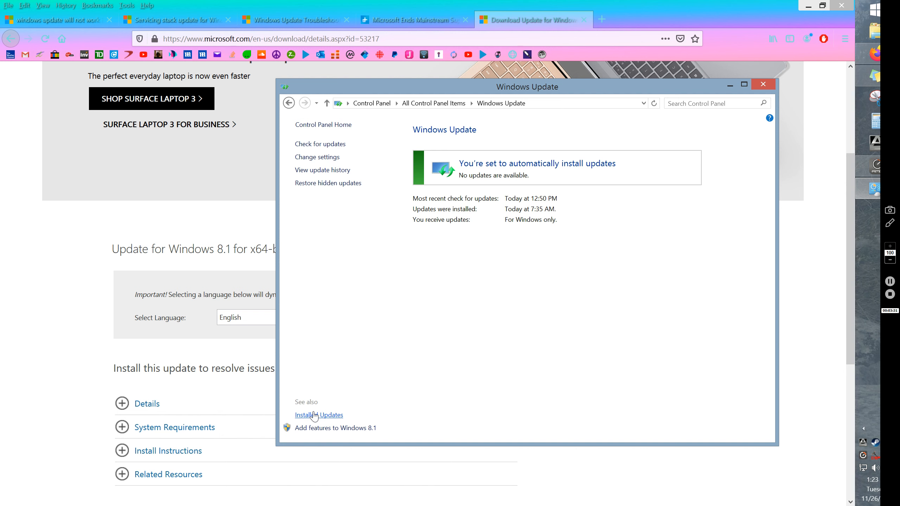
Show Installed Updates and select KB3054169, then KB3042085, in the list.
click(319, 415)
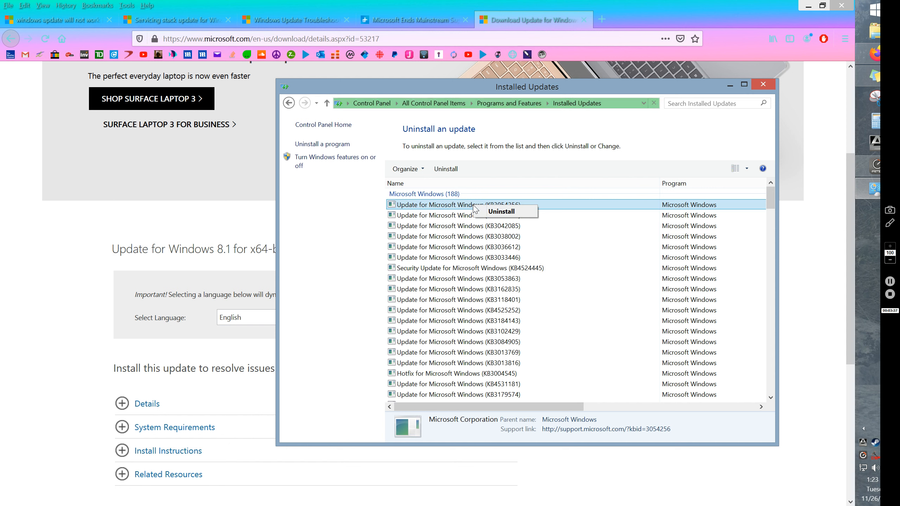
mouse_move(491, 214)
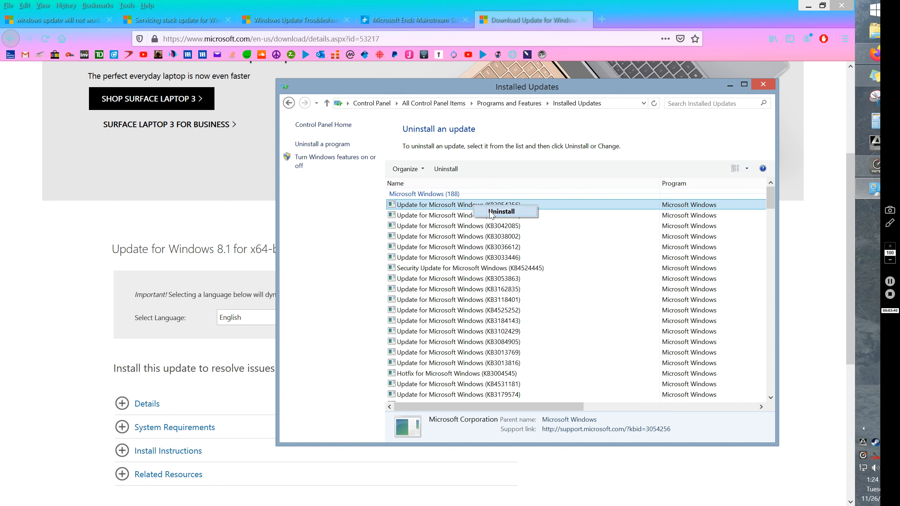
mouse_move(455, 213)
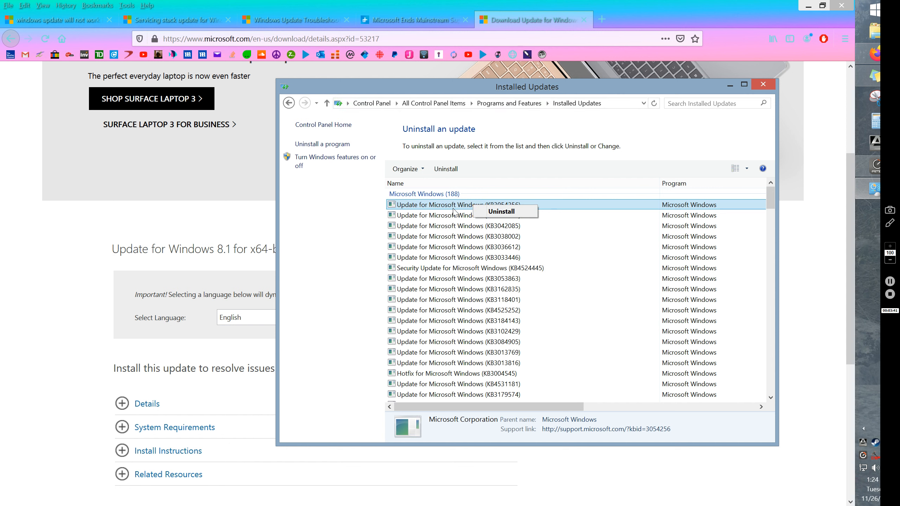
click(453, 214)
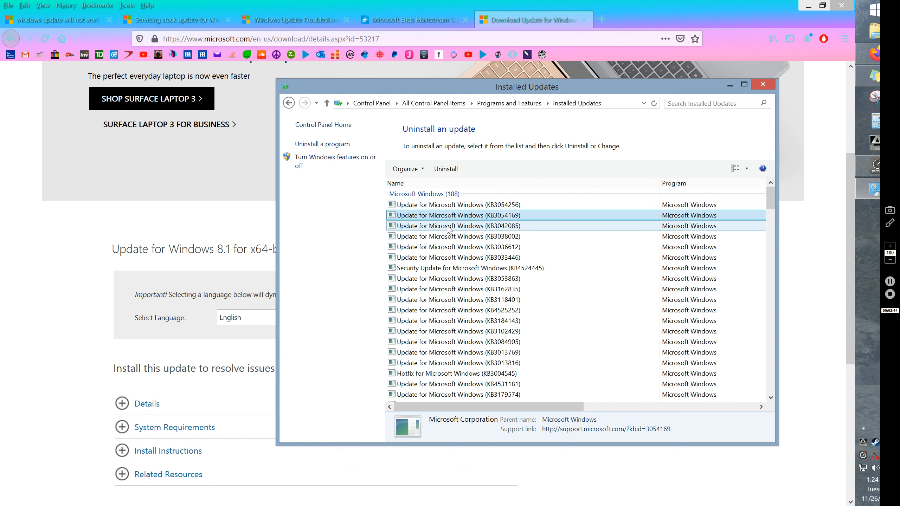
click(453, 225)
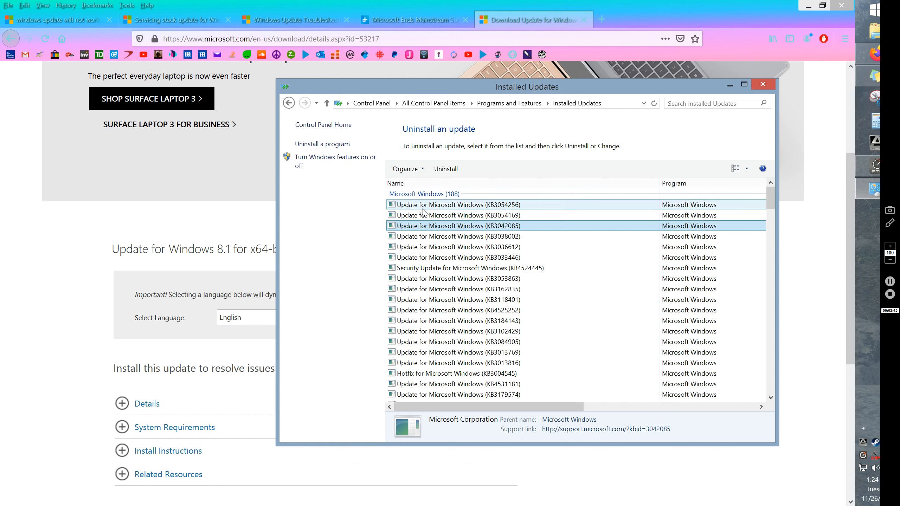
mouse_move(452, 246)
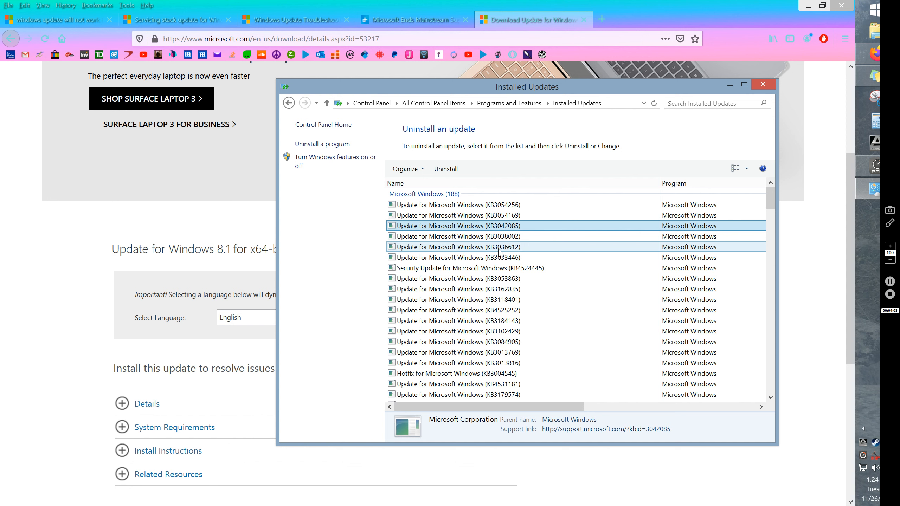
mouse_move(292, 20)
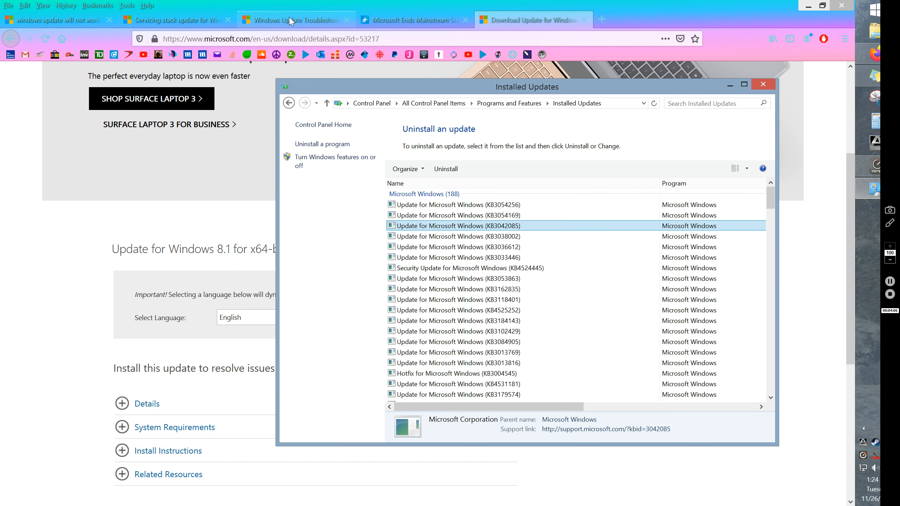
Open WindowsUpdate.diagcab with the Diagnostics Troubleshooting Wizard from the troubleshooter page.
click(296, 19)
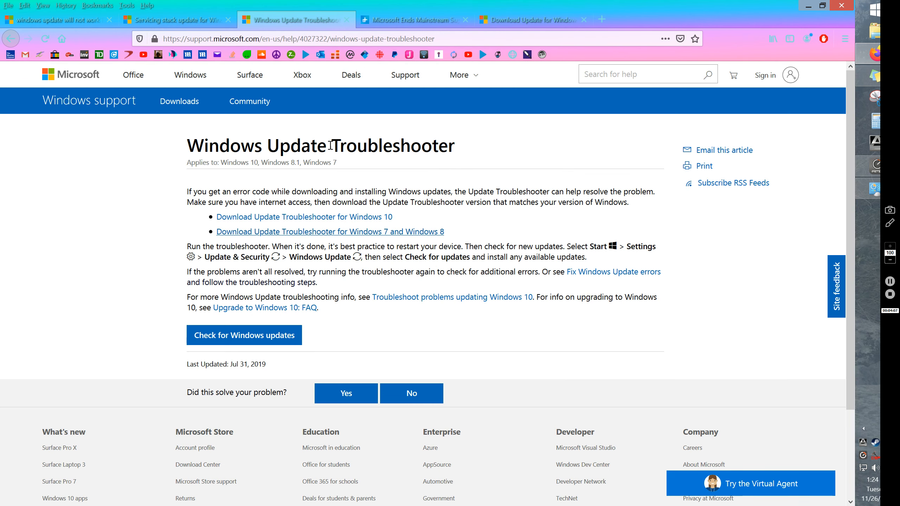
mouse_move(207, 181)
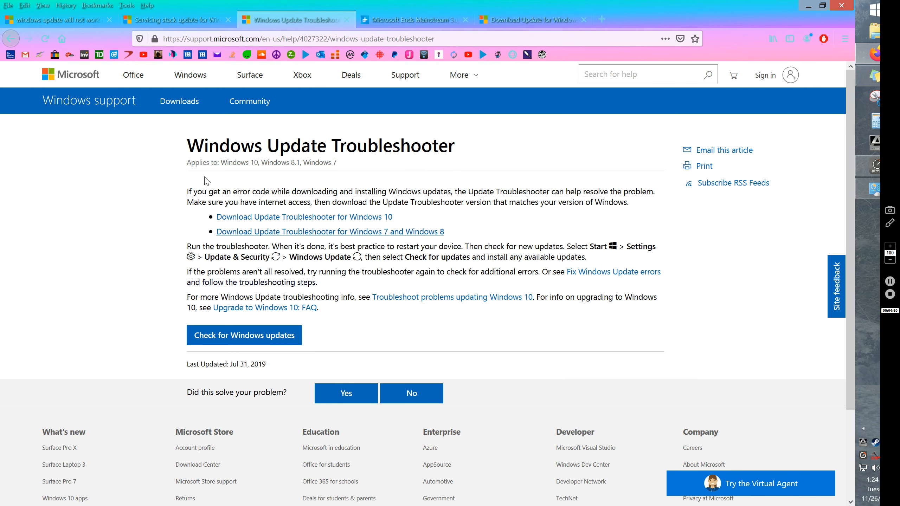
mouse_move(427, 241)
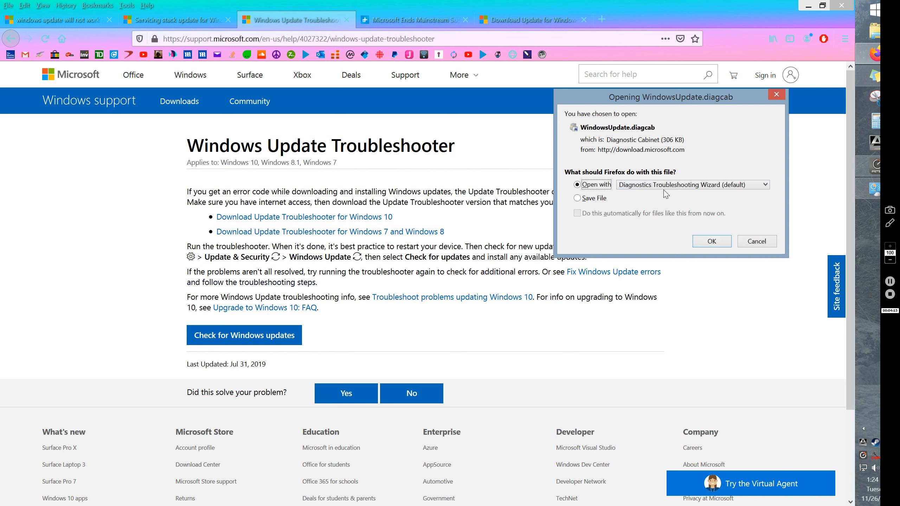
mouse_move(636, 111)
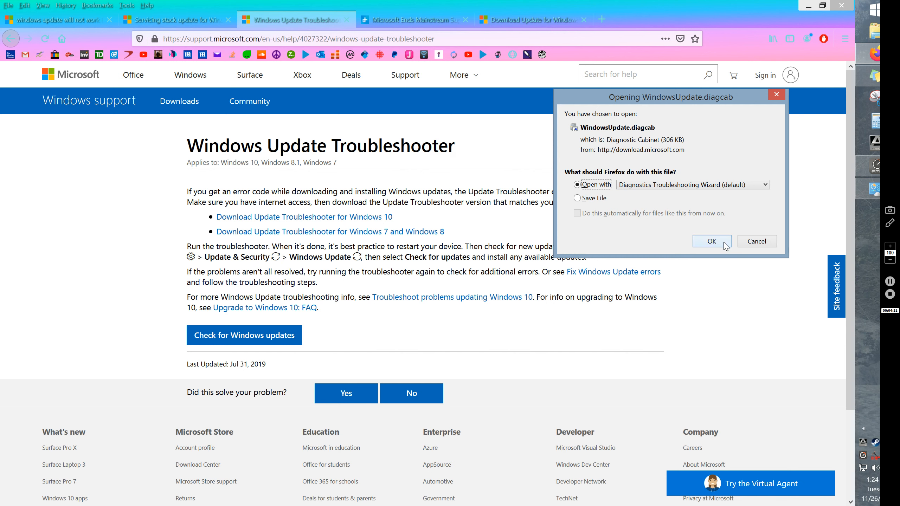
click(711, 241)
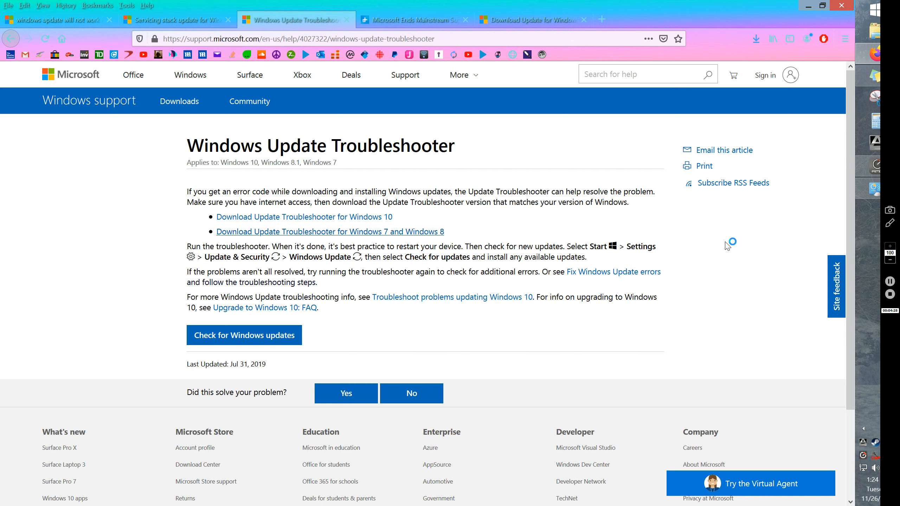
mouse_move(645, 216)
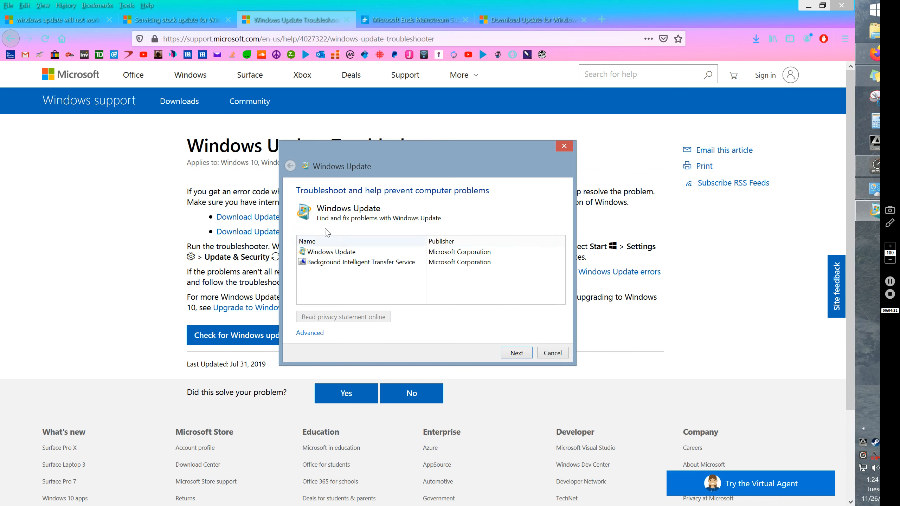
mouse_move(353, 218)
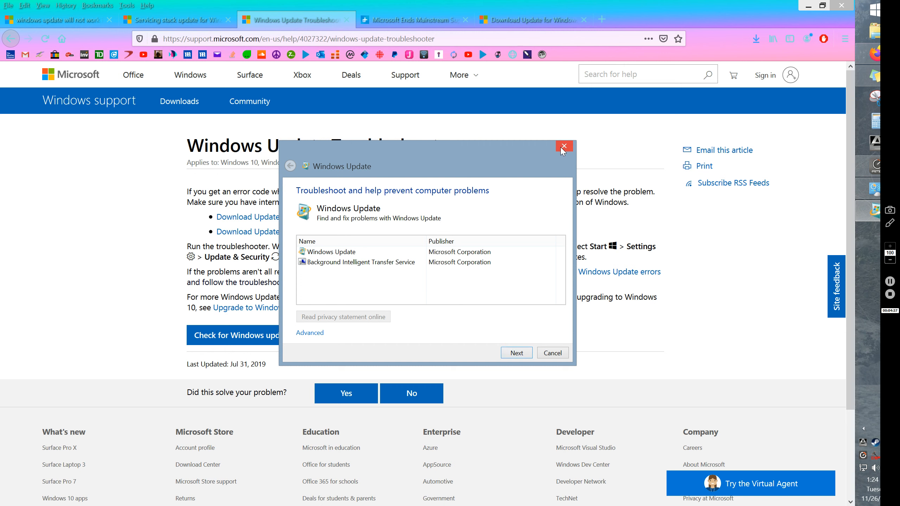
Close the Windows Update troubleshooter wizard without running it.
click(563, 146)
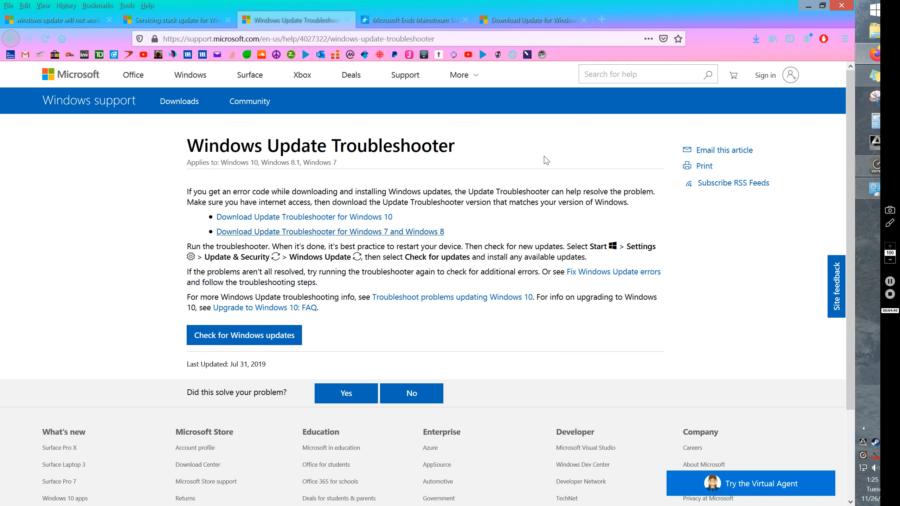
mouse_move(489, 241)
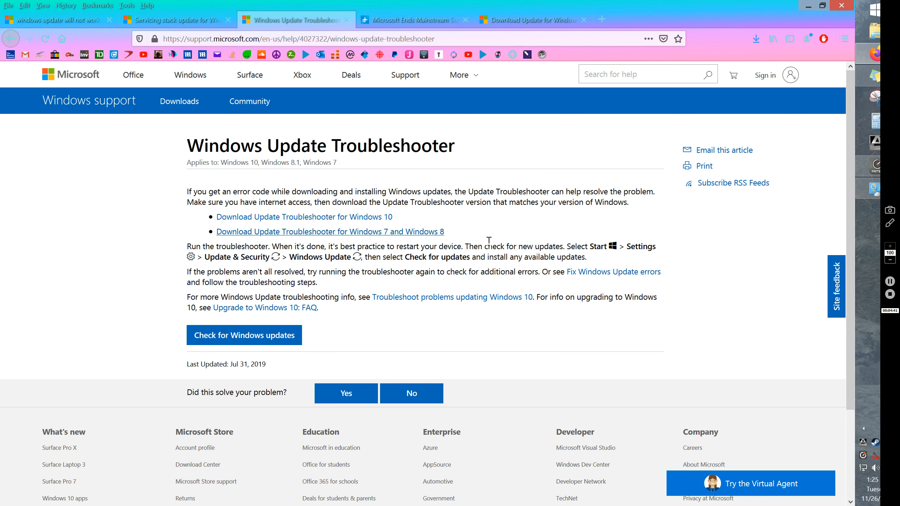
mouse_move(377, 223)
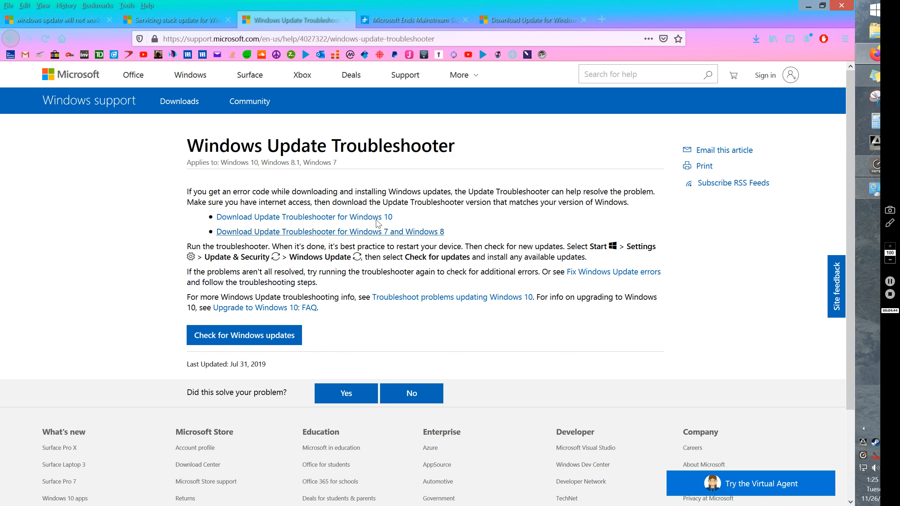
mouse_move(377, 168)
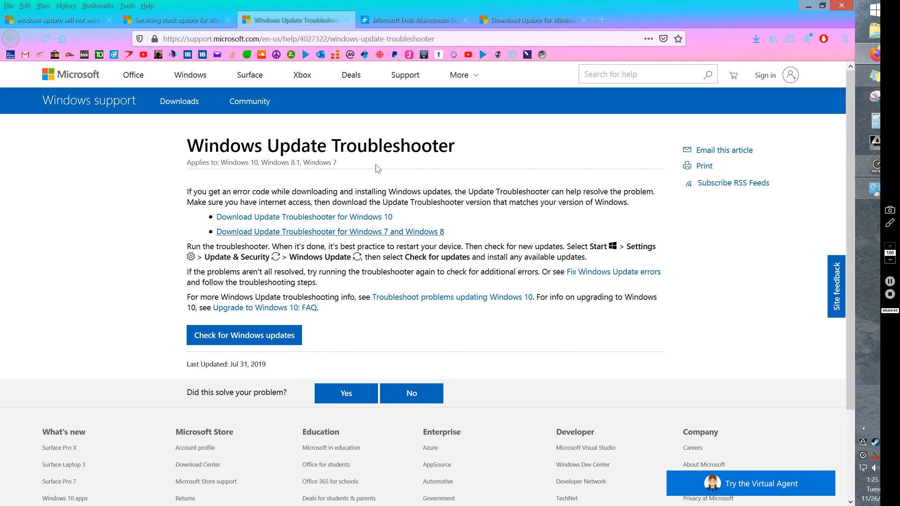
mouse_move(490, 245)
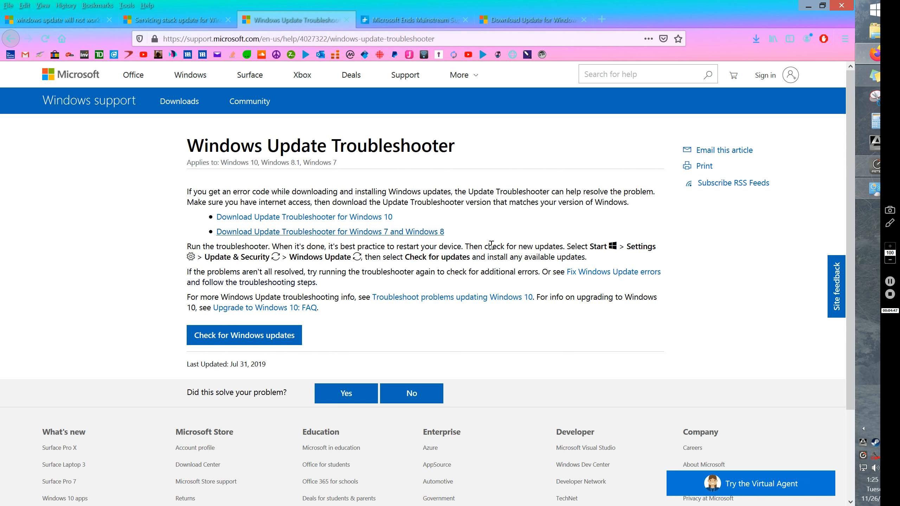
mouse_move(871, 187)
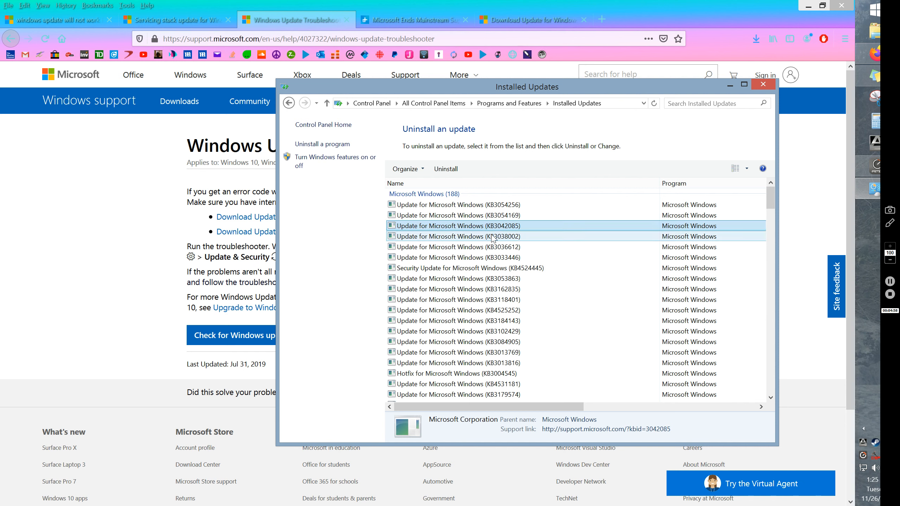
click(453, 214)
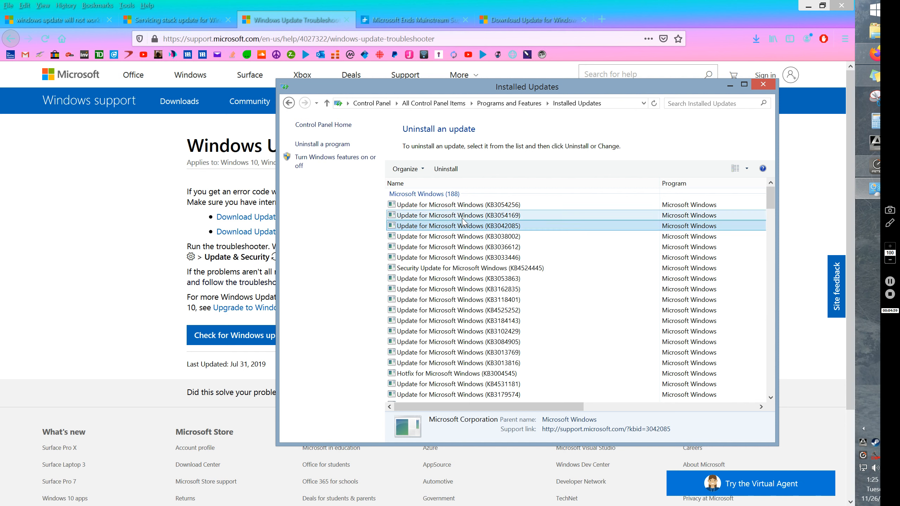
mouse_move(514, 223)
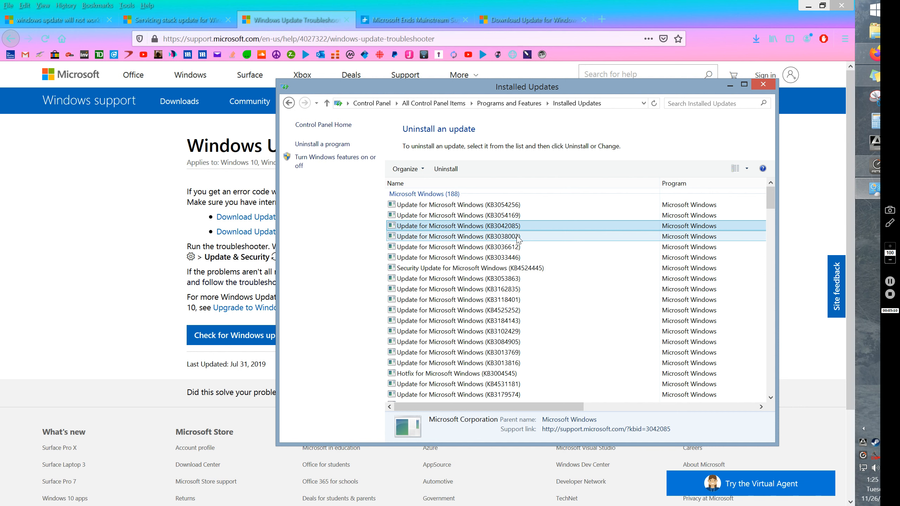
mouse_move(477, 239)
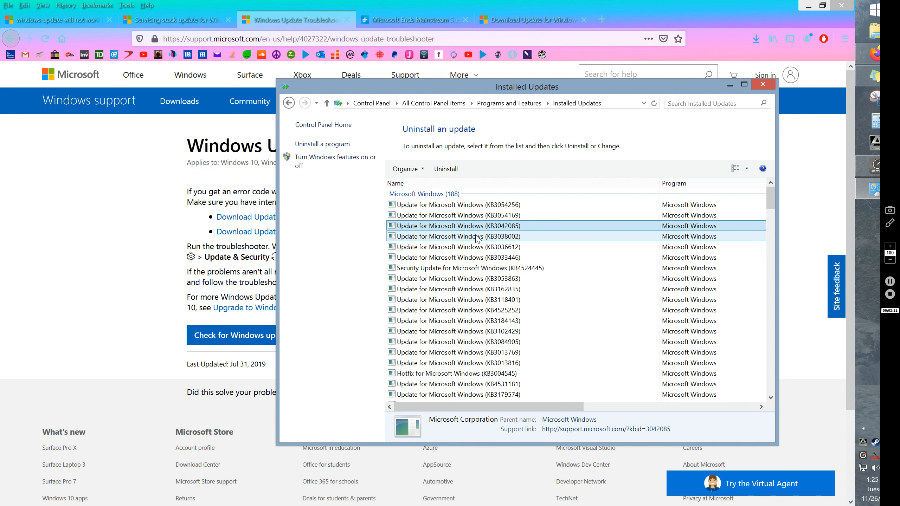
click(458, 215)
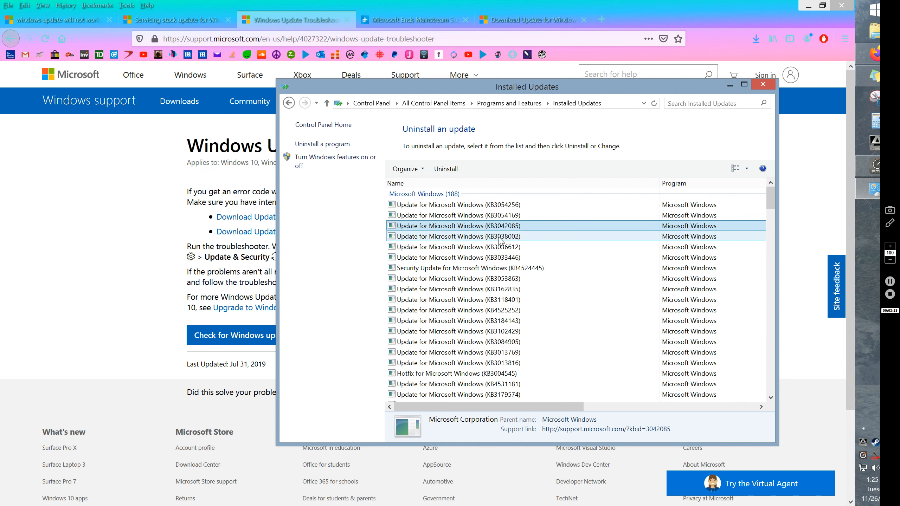
scroll(down, 3)
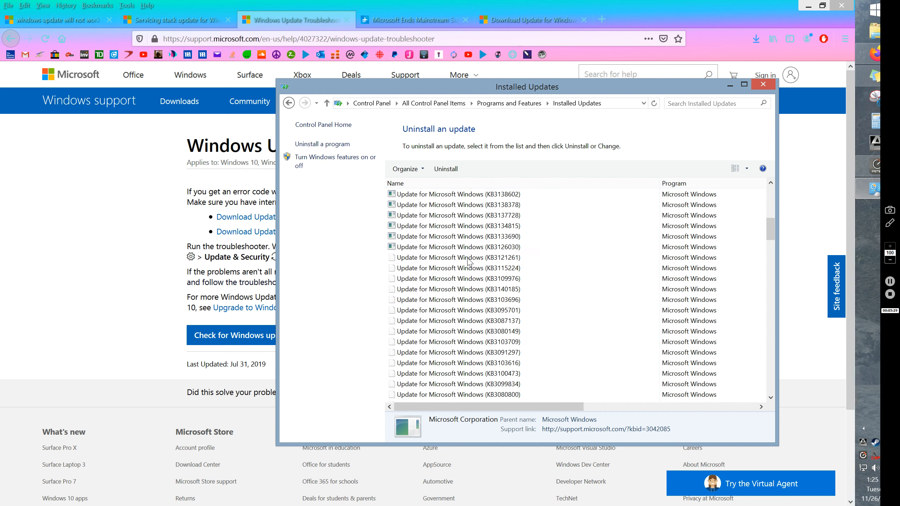
scroll(down, 3)
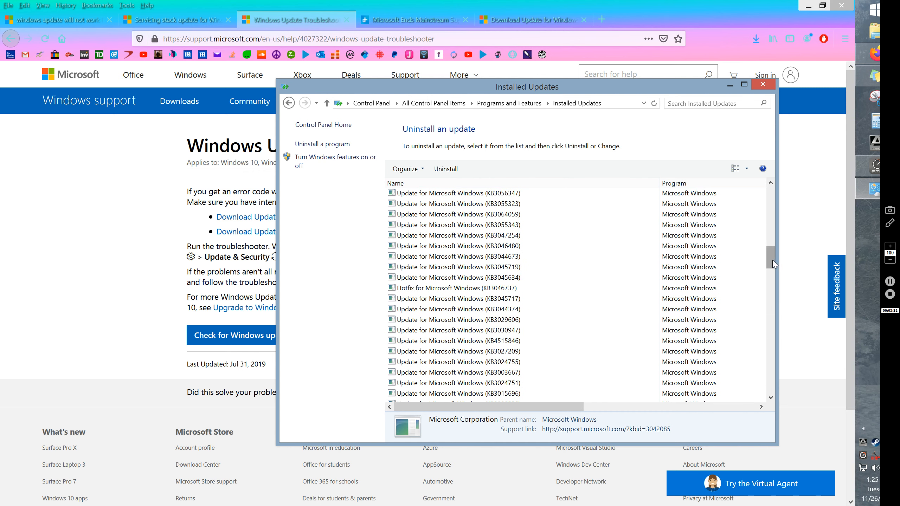
scroll(down, 3)
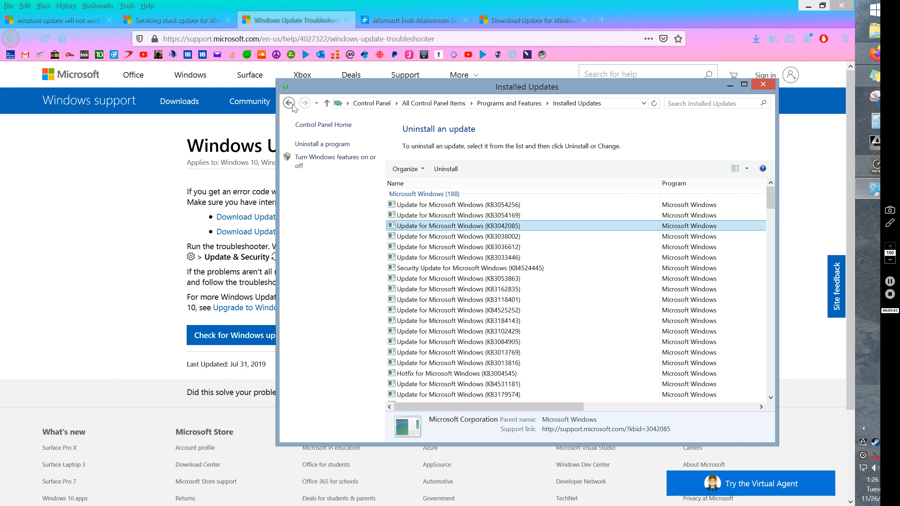
Keep 'Install updates automatically (recommended)' in Change settings and confirm with OK.
click(289, 103)
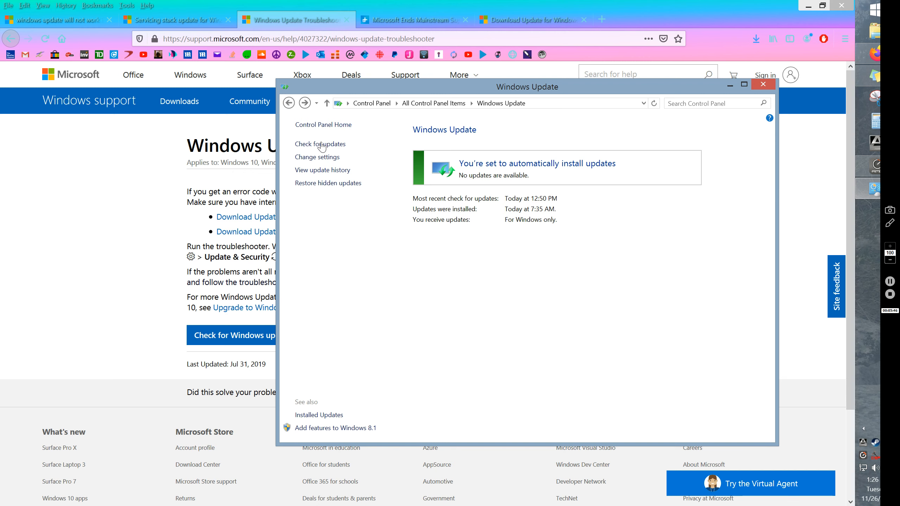
mouse_move(411, 185)
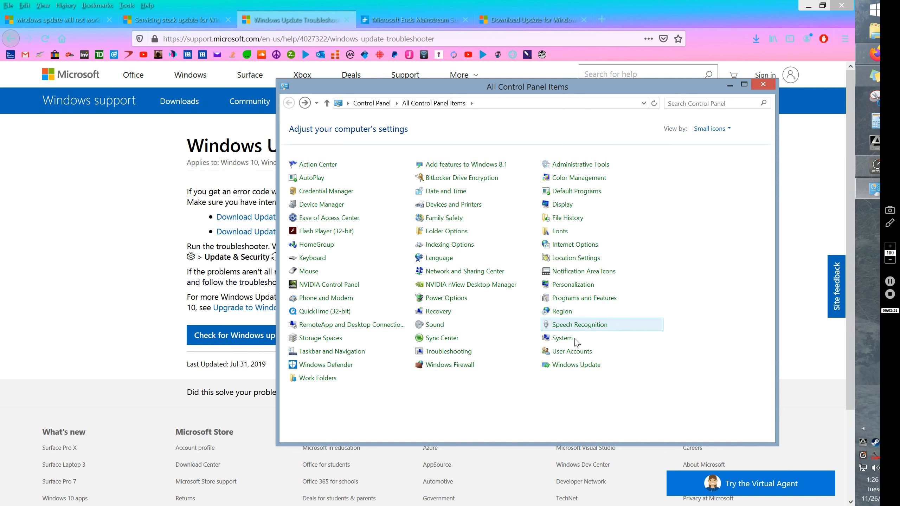
click(576, 364)
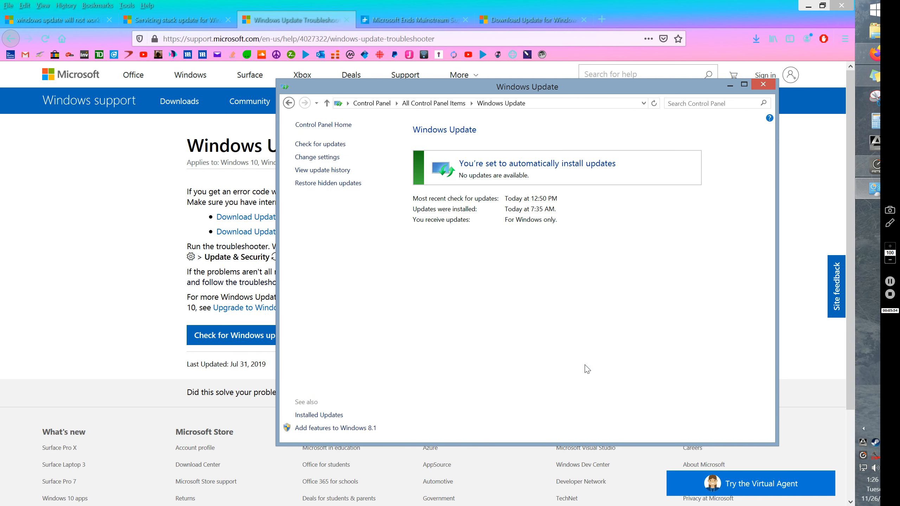
mouse_move(317, 157)
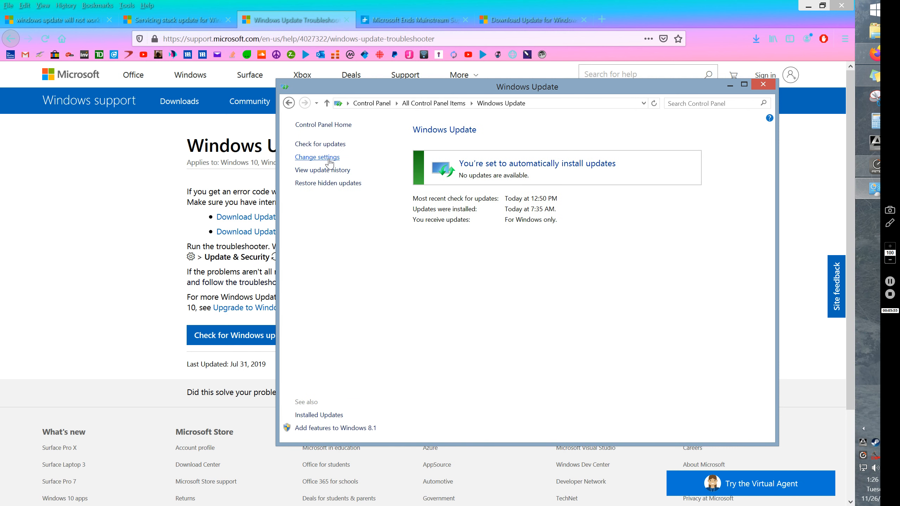
click(317, 156)
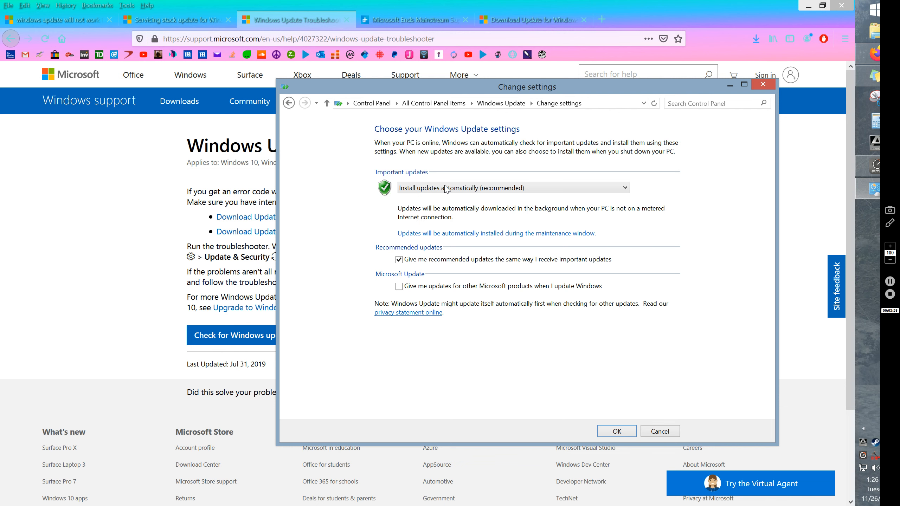
mouse_move(603, 199)
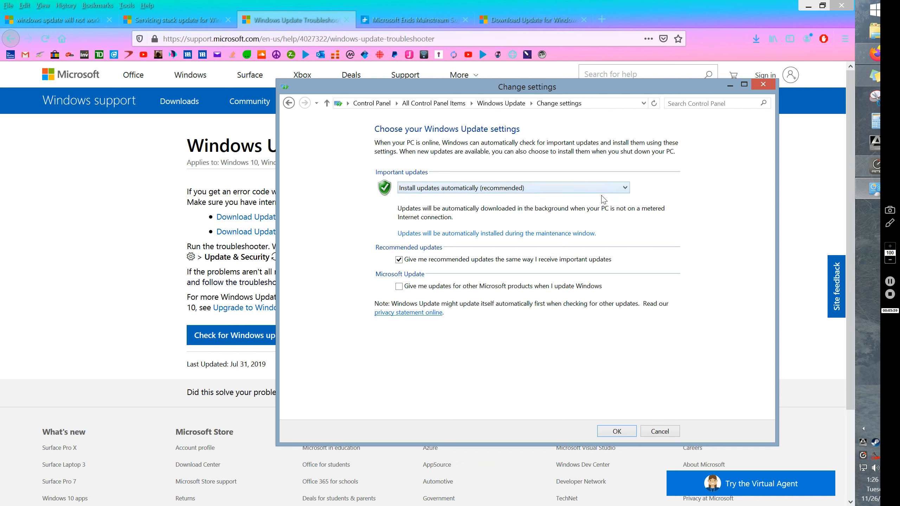
mouse_move(638, 436)
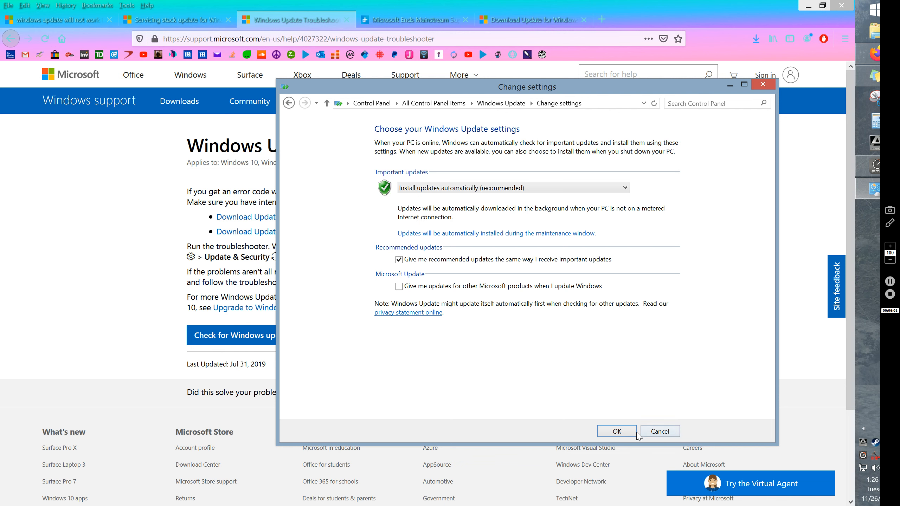
click(616, 431)
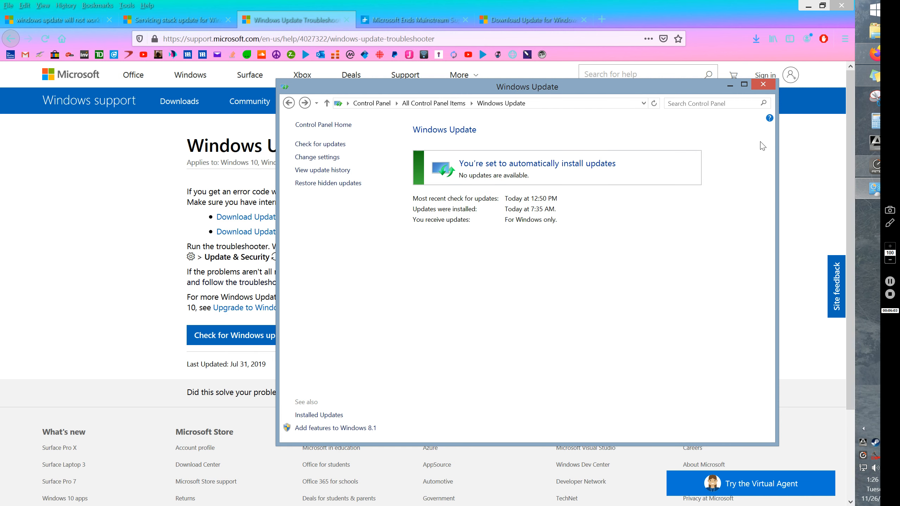
Bring the Firefox Windows Update Troubleshooter article in front of Control Panel.
click(763, 83)
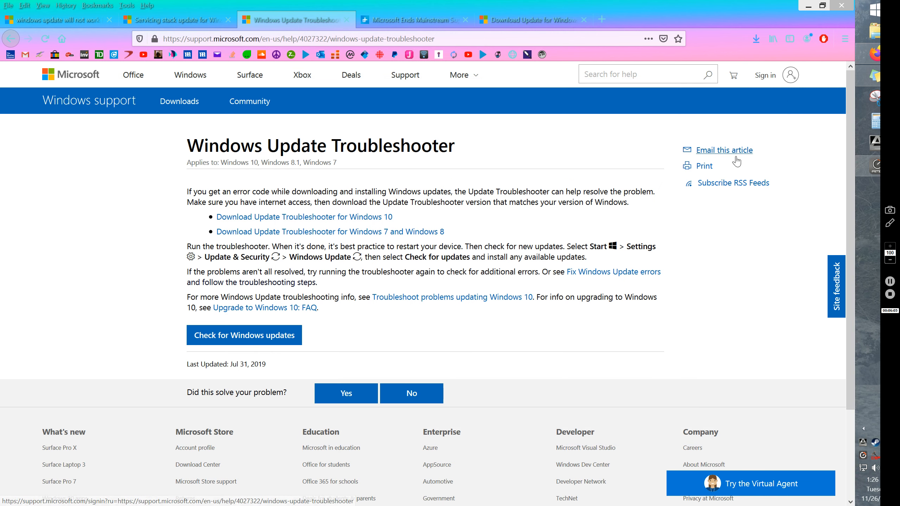
mouse_move(531, 238)
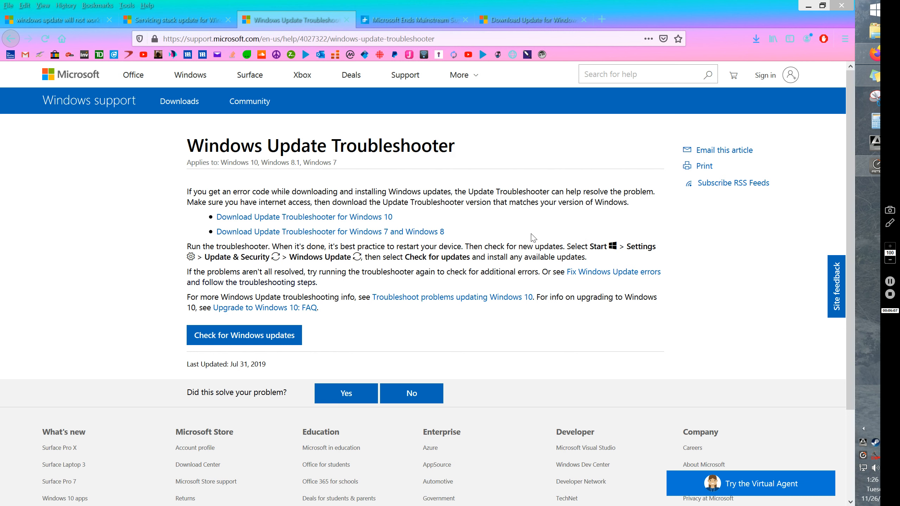
mouse_move(201, 325)
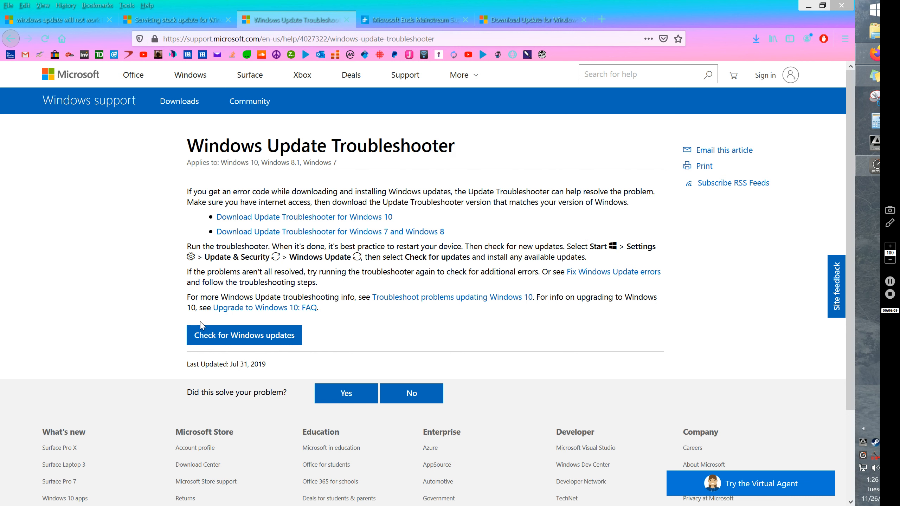
mouse_move(751, 298)
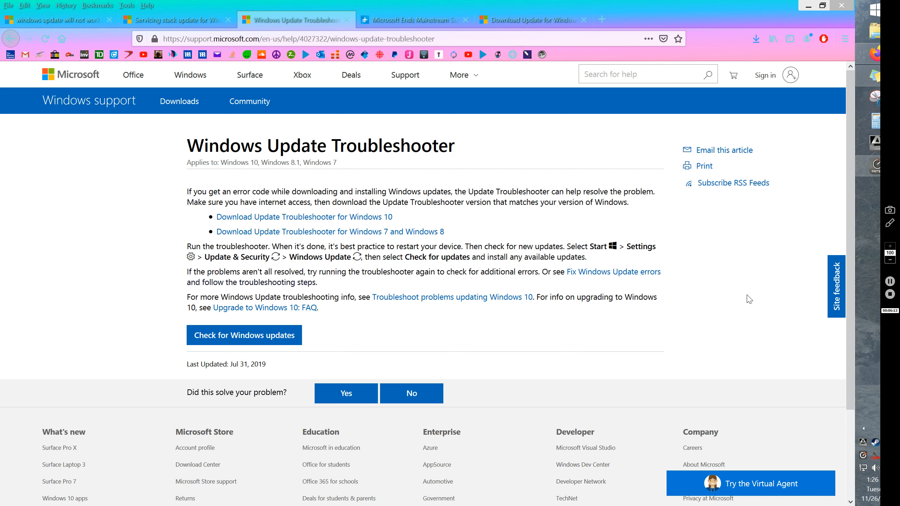
mouse_move(830, 304)
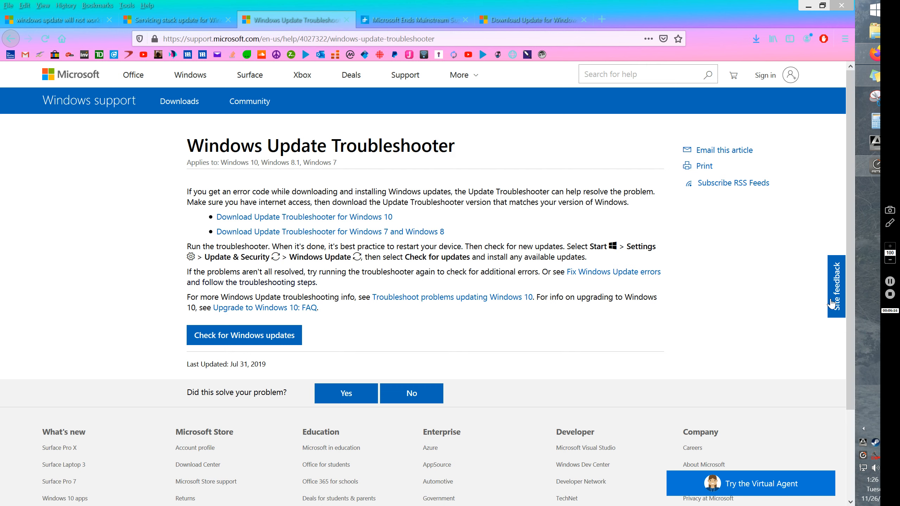